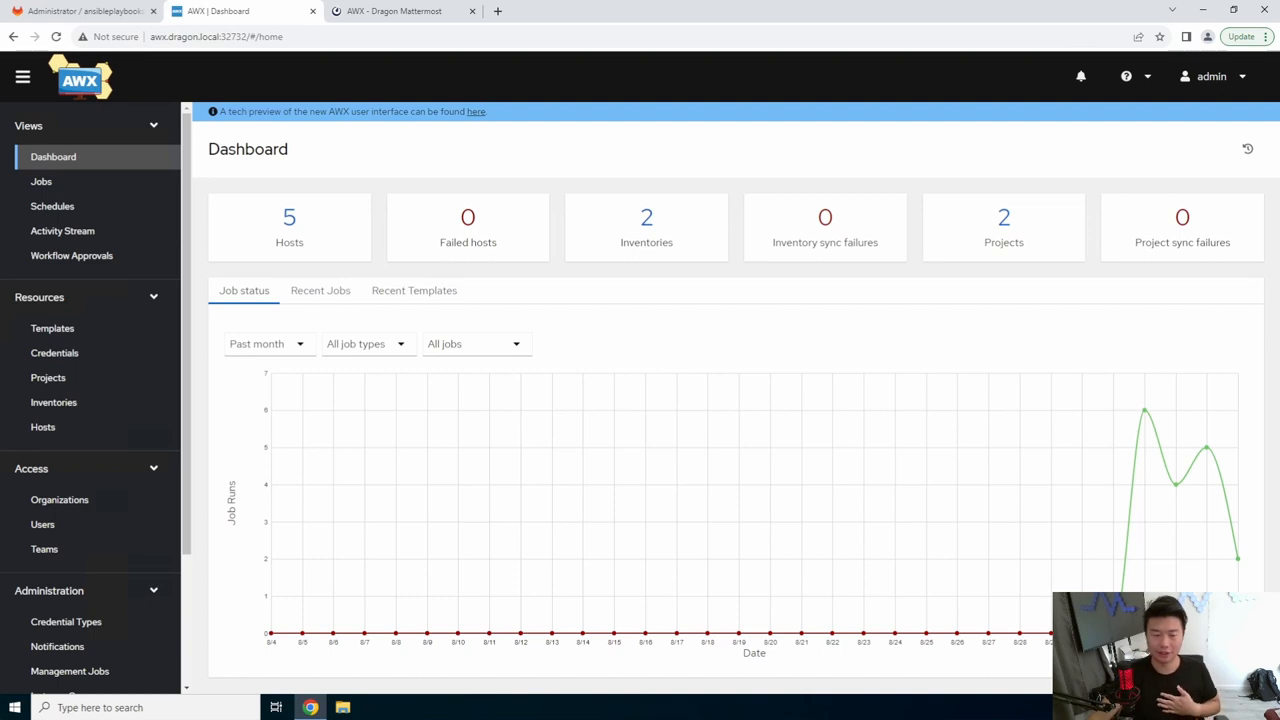
# - Show the Templates list with the Add menu offering job or workflow template choices
pyautogui.click(52, 328)
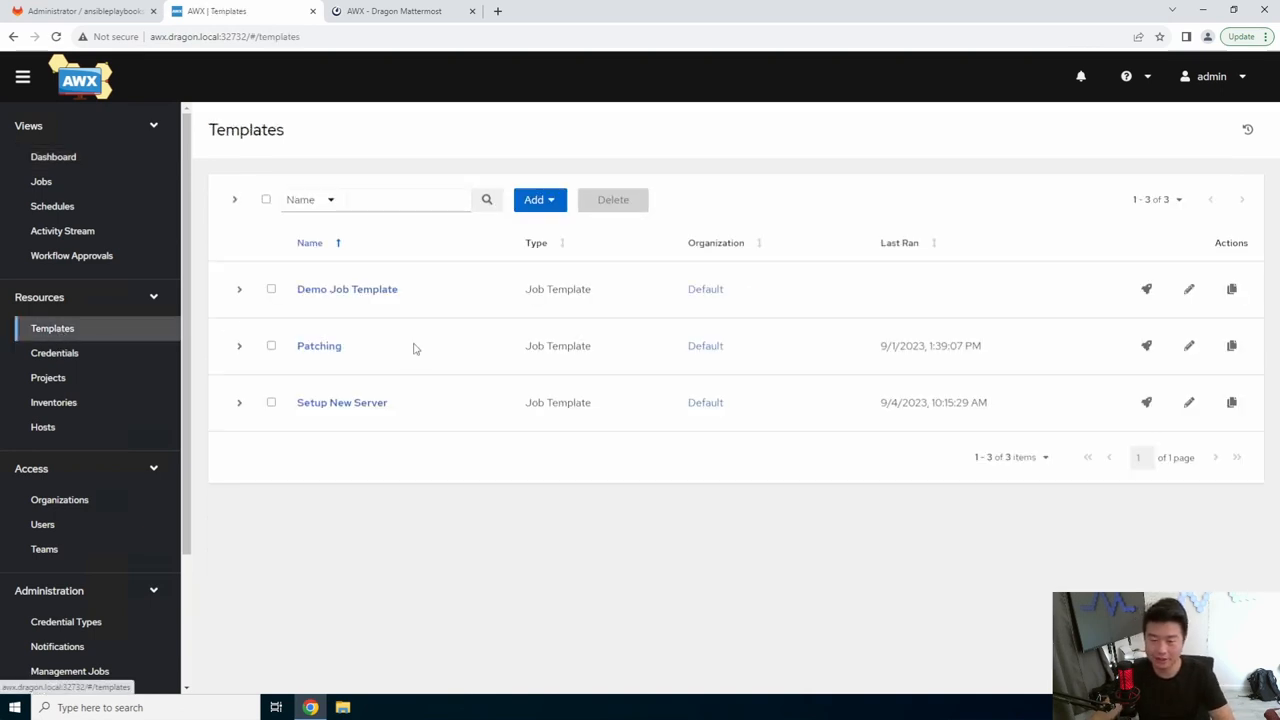
pyautogui.click(536, 200)
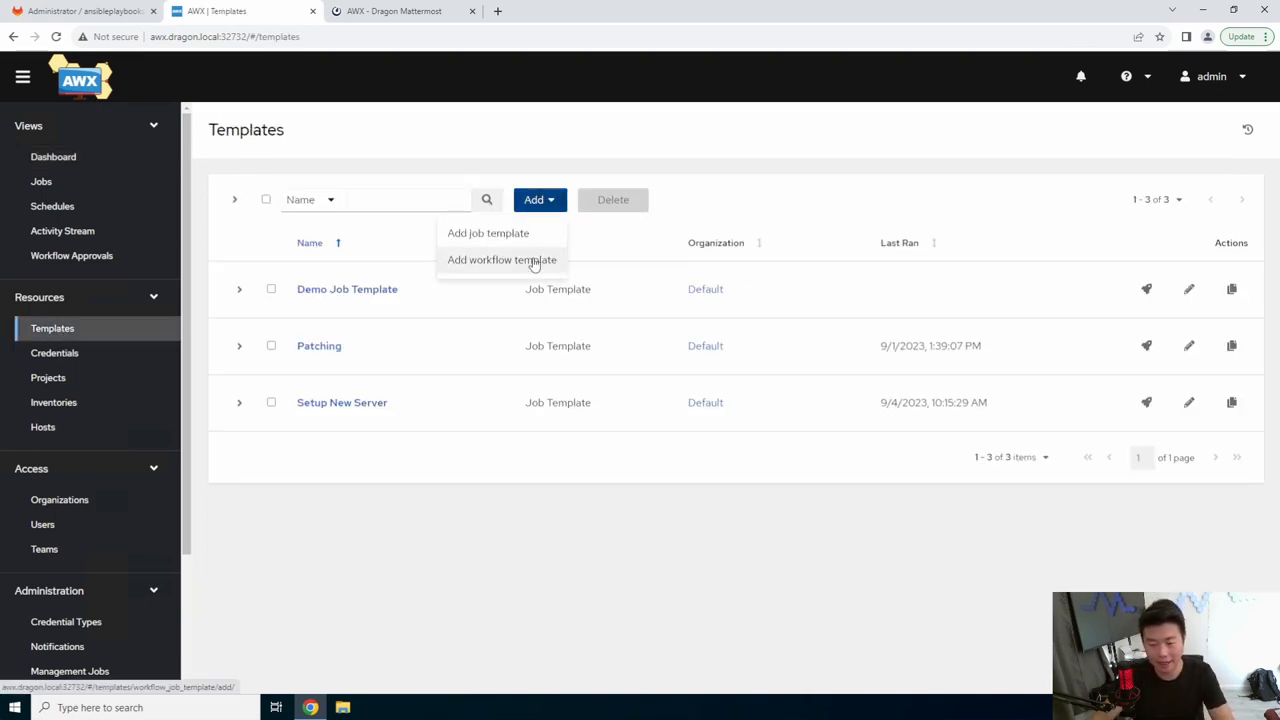
# - Start a workflow template named 'Workflow 1' with organization Default and inventory Homelab
pyautogui.click(500, 260)
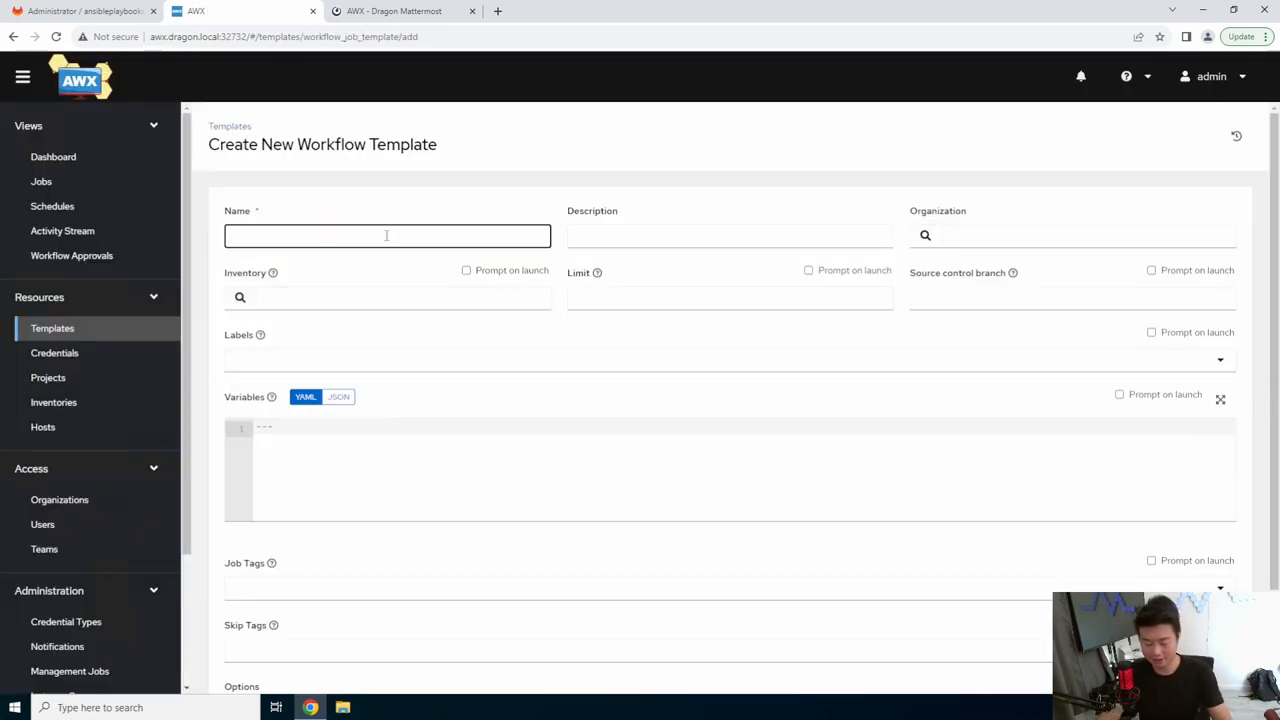
pyautogui.write('Work')
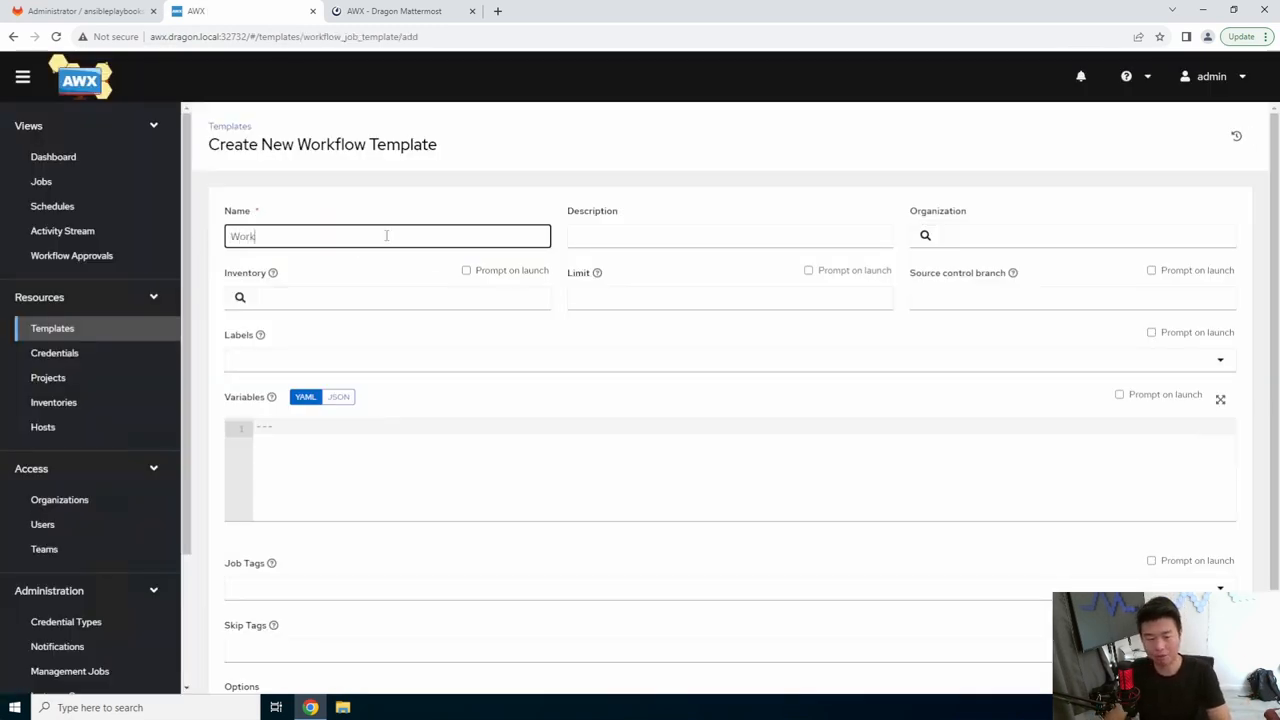
pyautogui.click(924, 236)
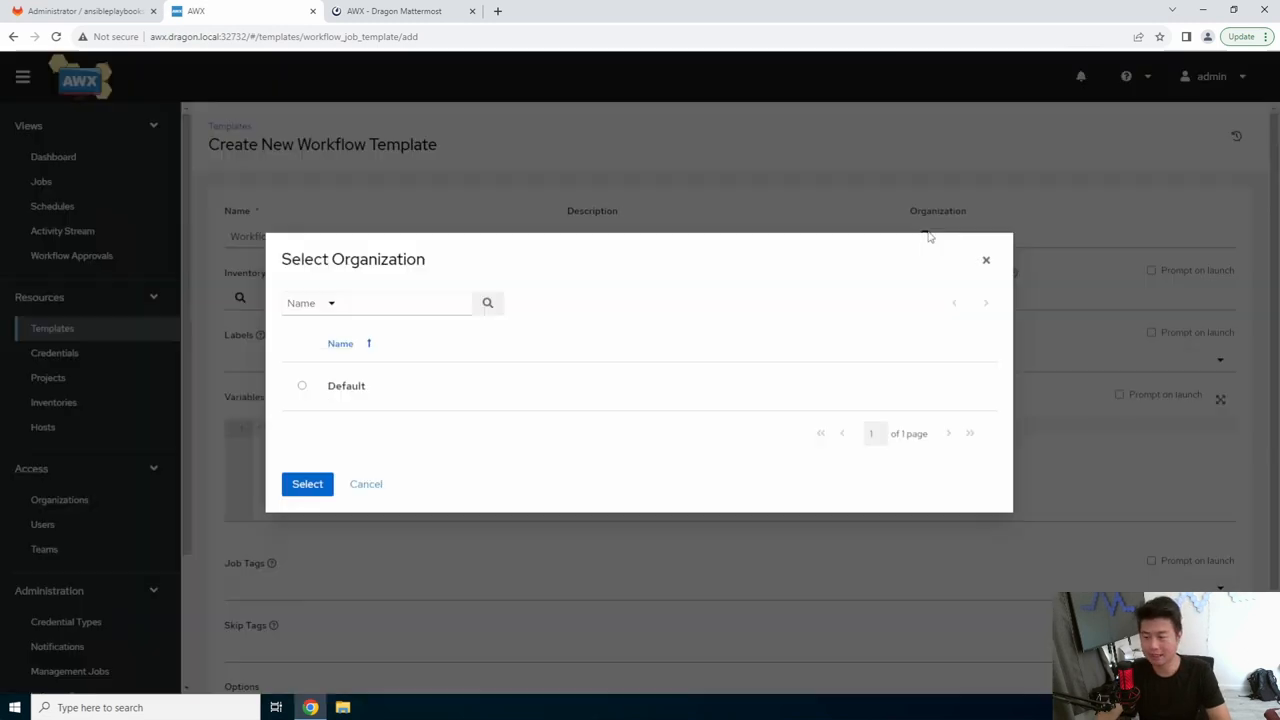
pyautogui.click(308, 484)
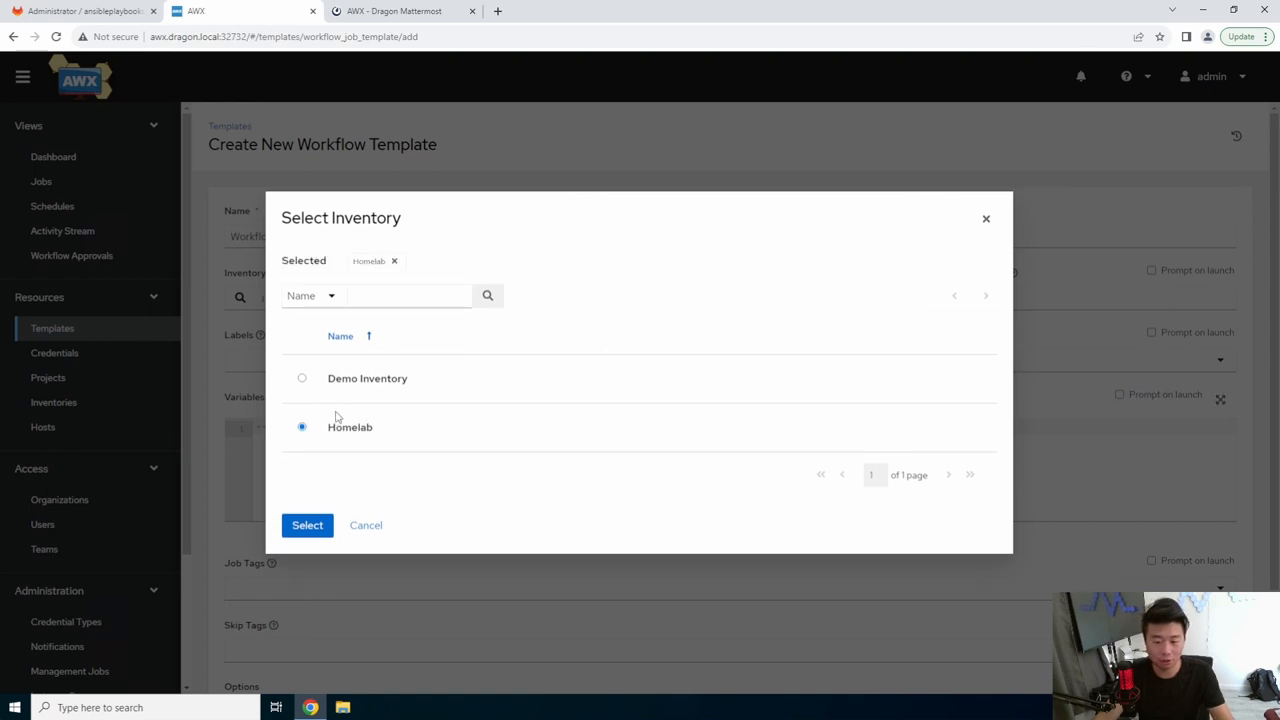
pyautogui.click(308, 524)
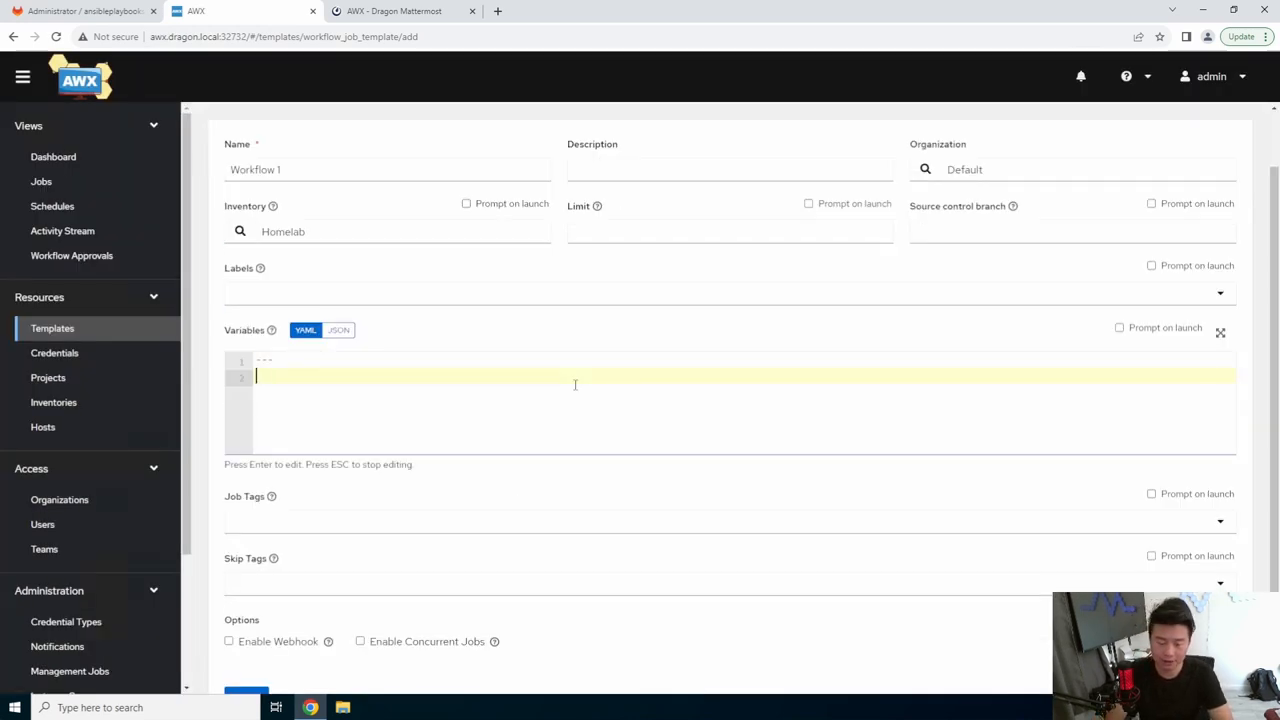
# - Add a 'hostname:' variable prompted on launch and save the workflow template
pyautogui.write('hostname:')
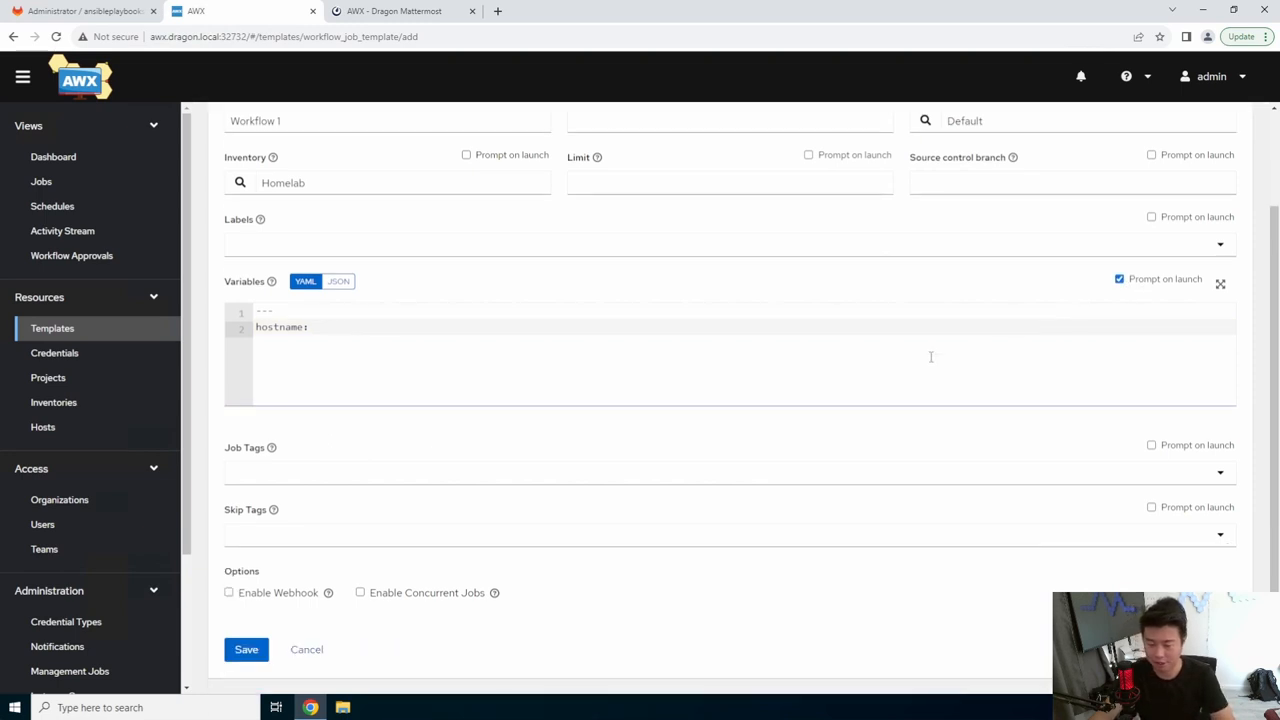
pyautogui.moveTo(784, 504)
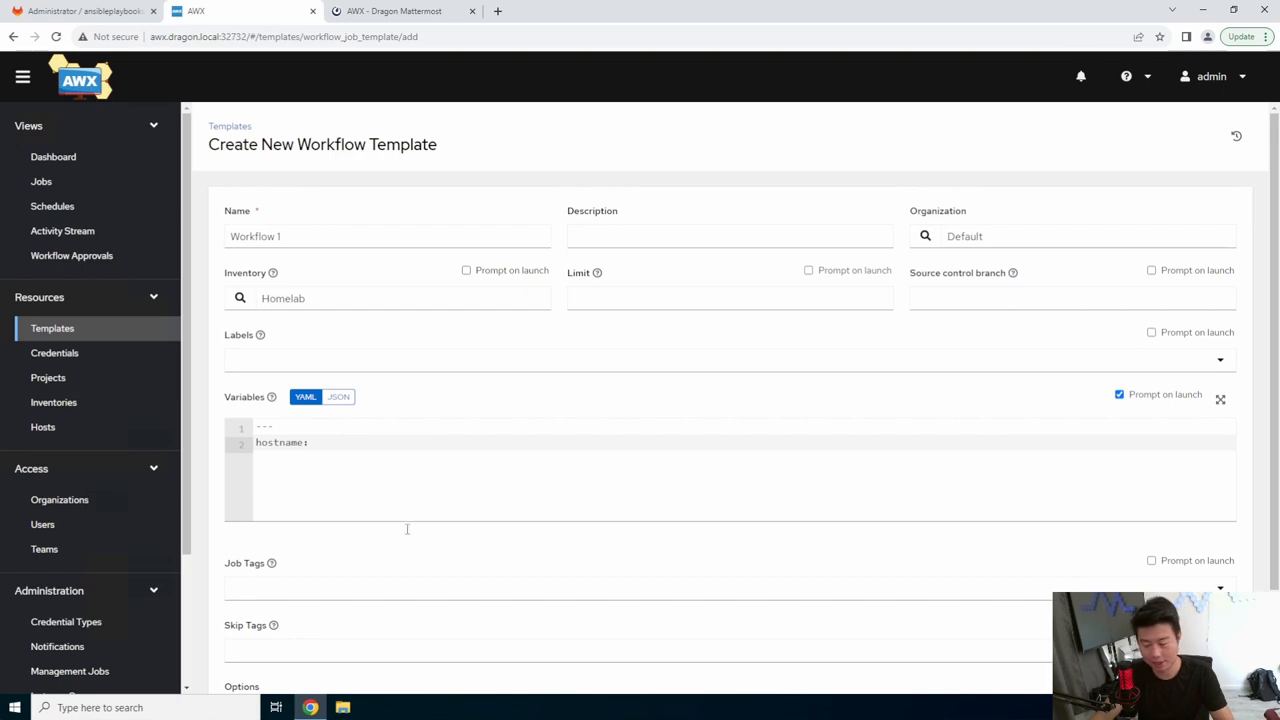
pyautogui.scroll(-3)
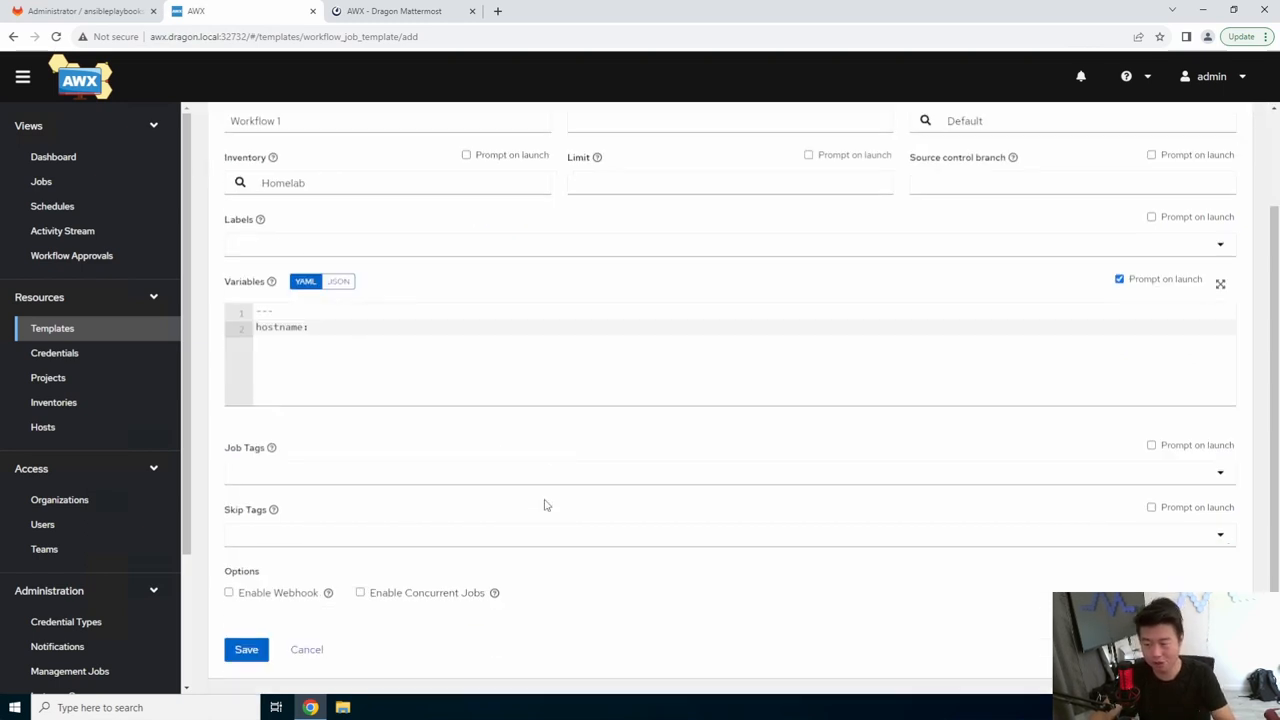
pyautogui.click(246, 648)
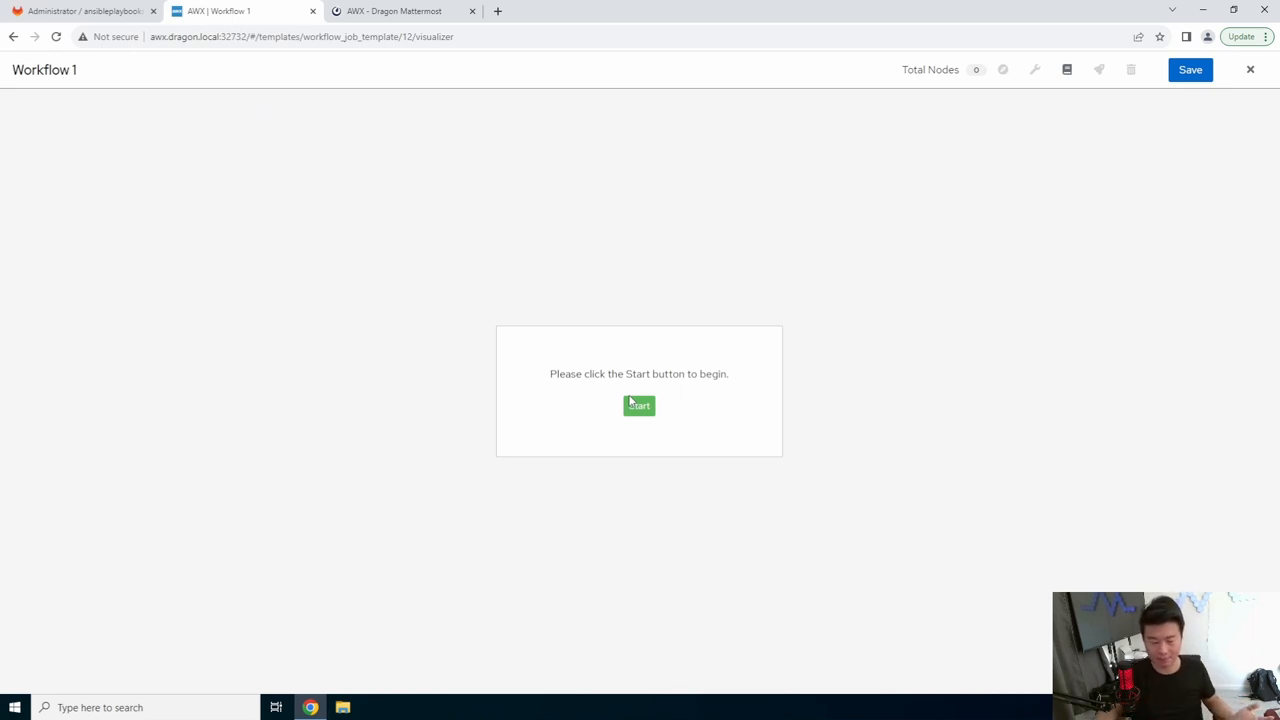
pyautogui.moveTo(630, 460)
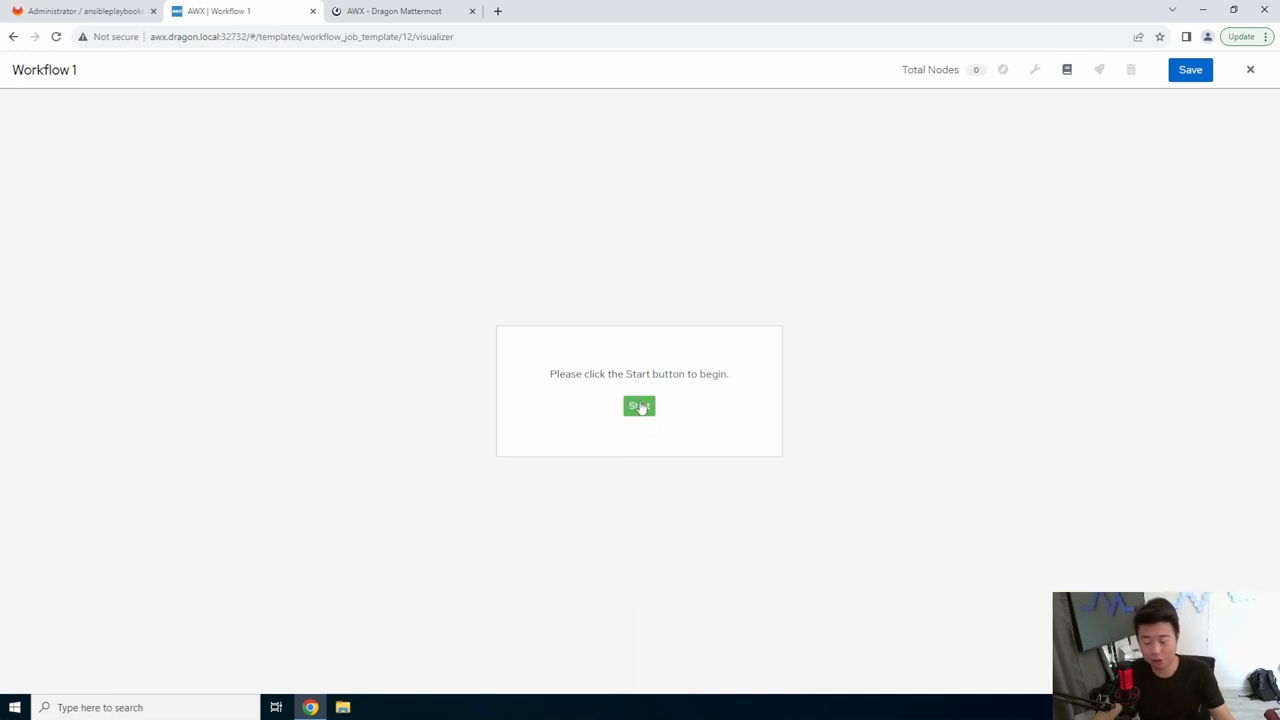
# - Add a first node running the Setup New Server job template, its preview showing hostname as null
pyautogui.click(640, 406)
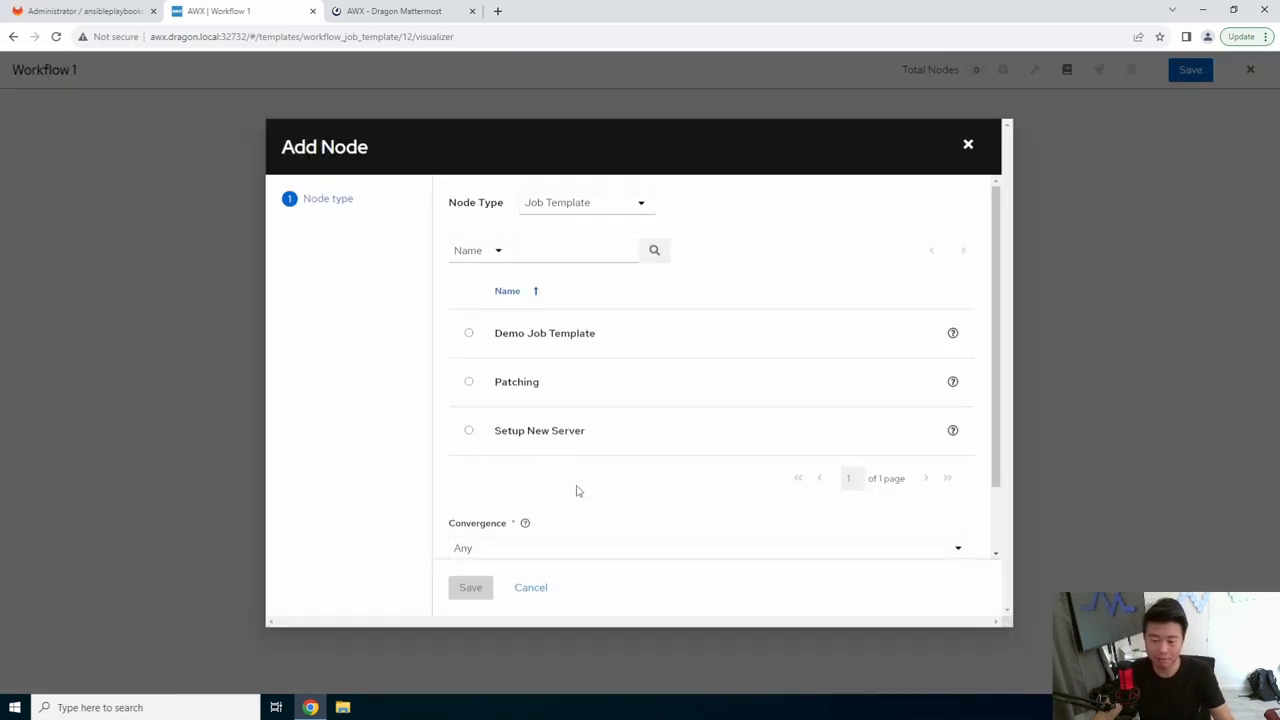
pyautogui.click(468, 430)
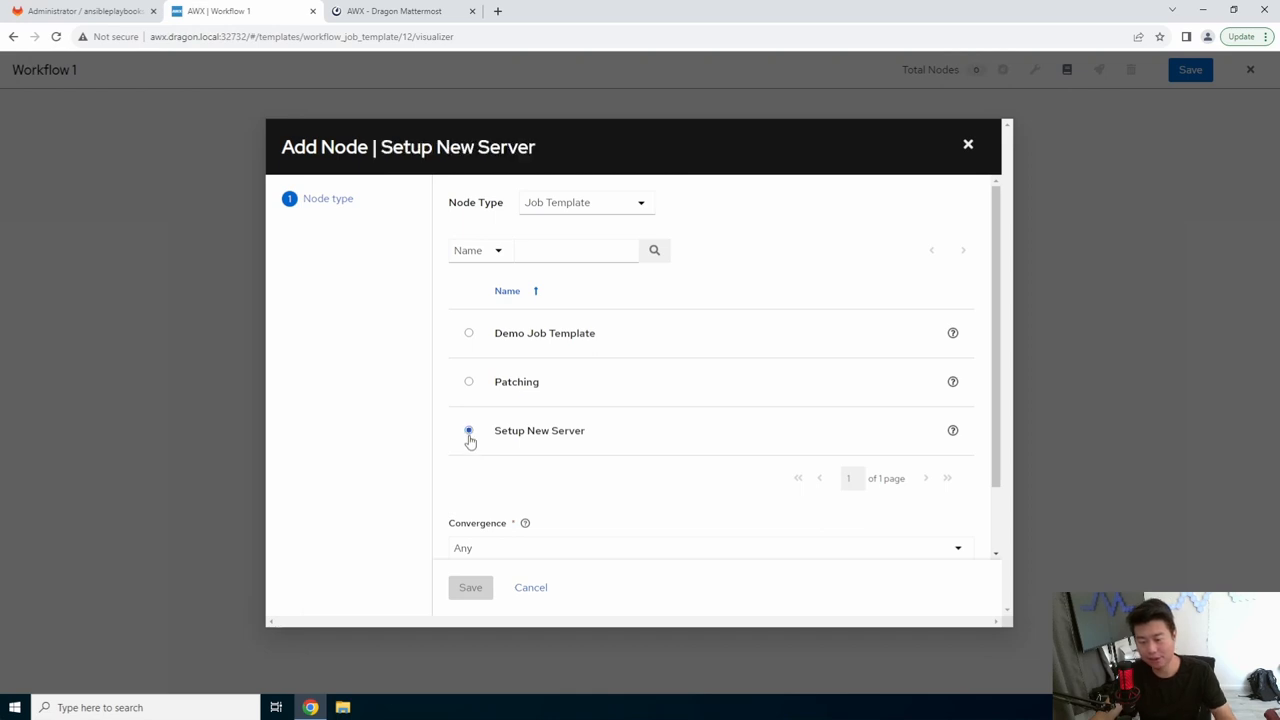
pyautogui.click(468, 430)
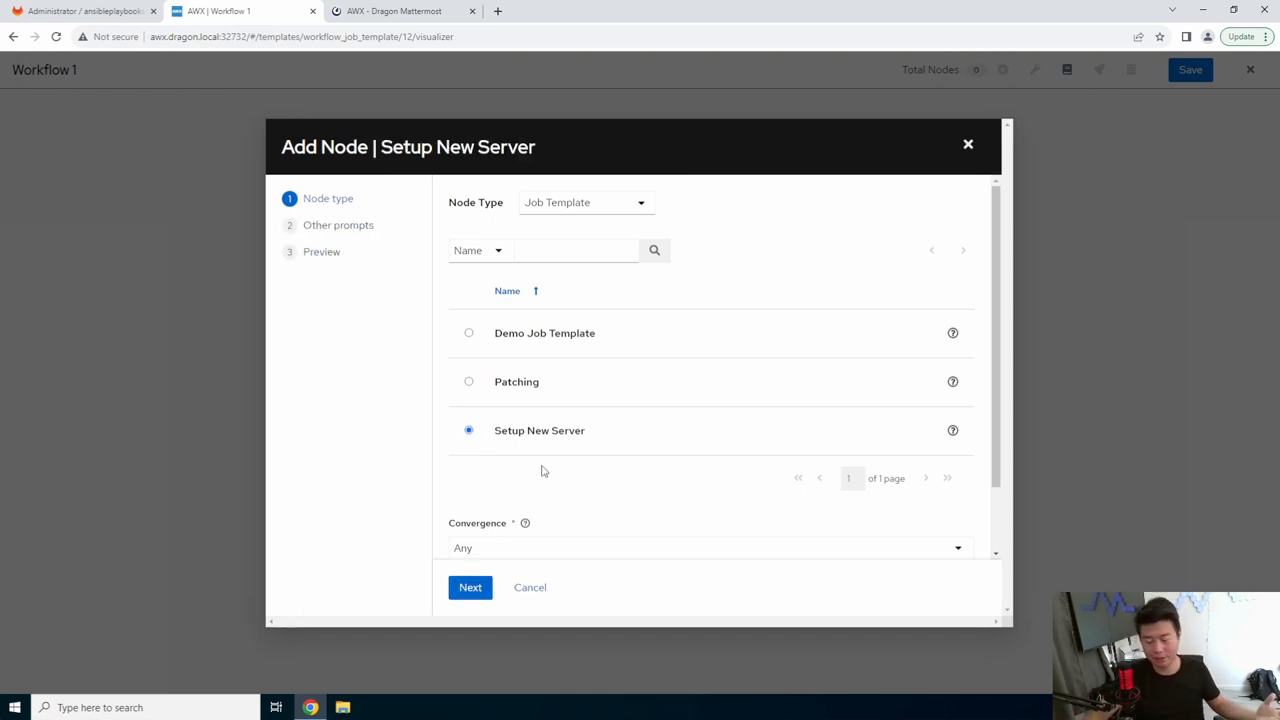
pyautogui.scroll(-3)
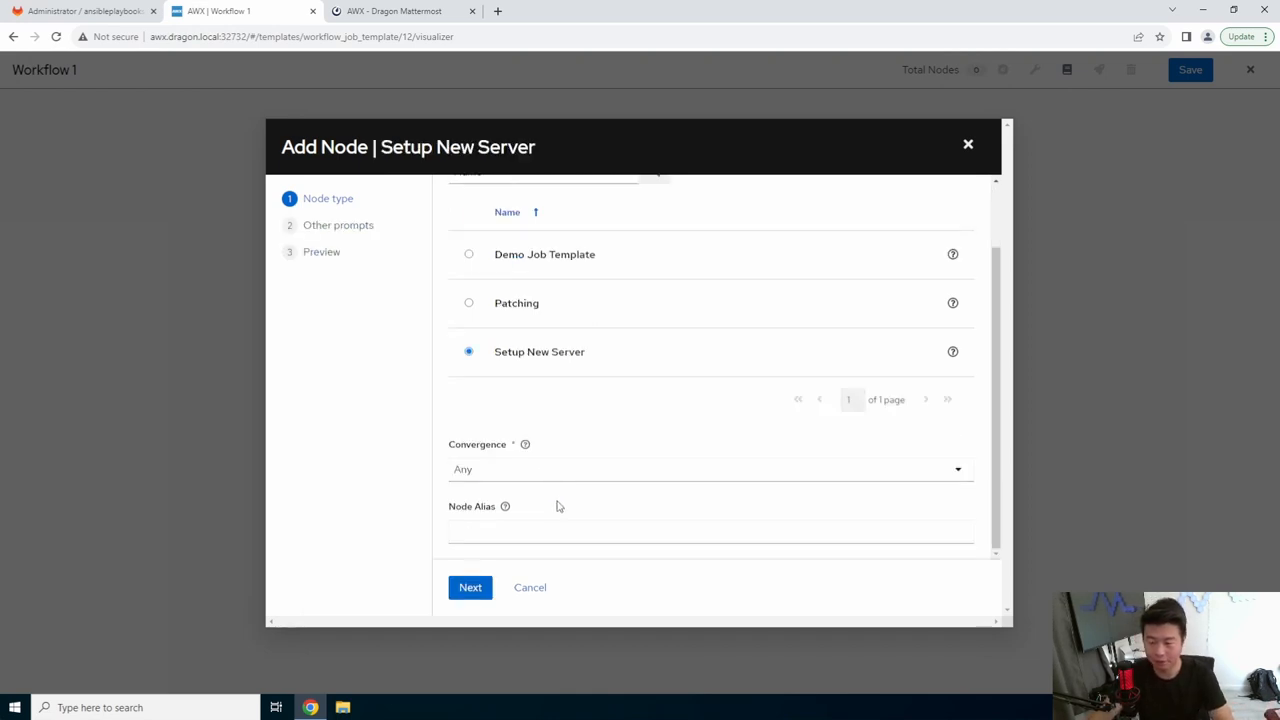
pyautogui.click(470, 588)
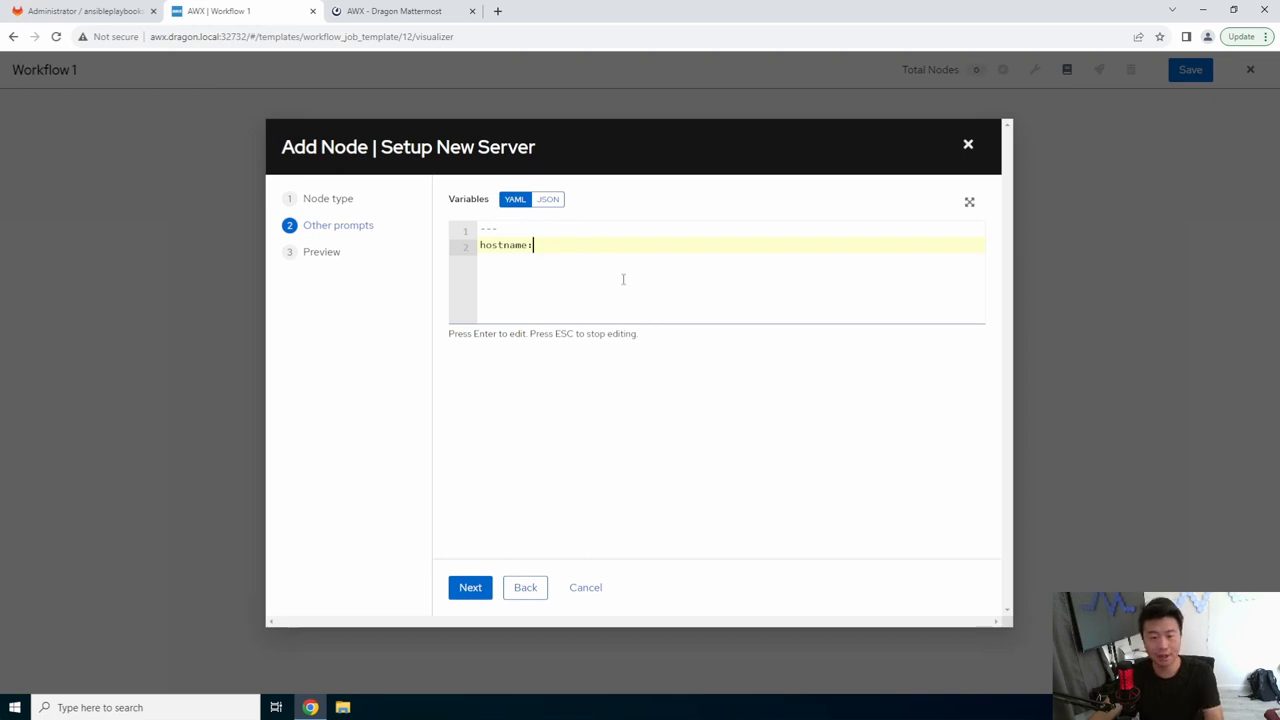
pyautogui.moveTo(632, 274)
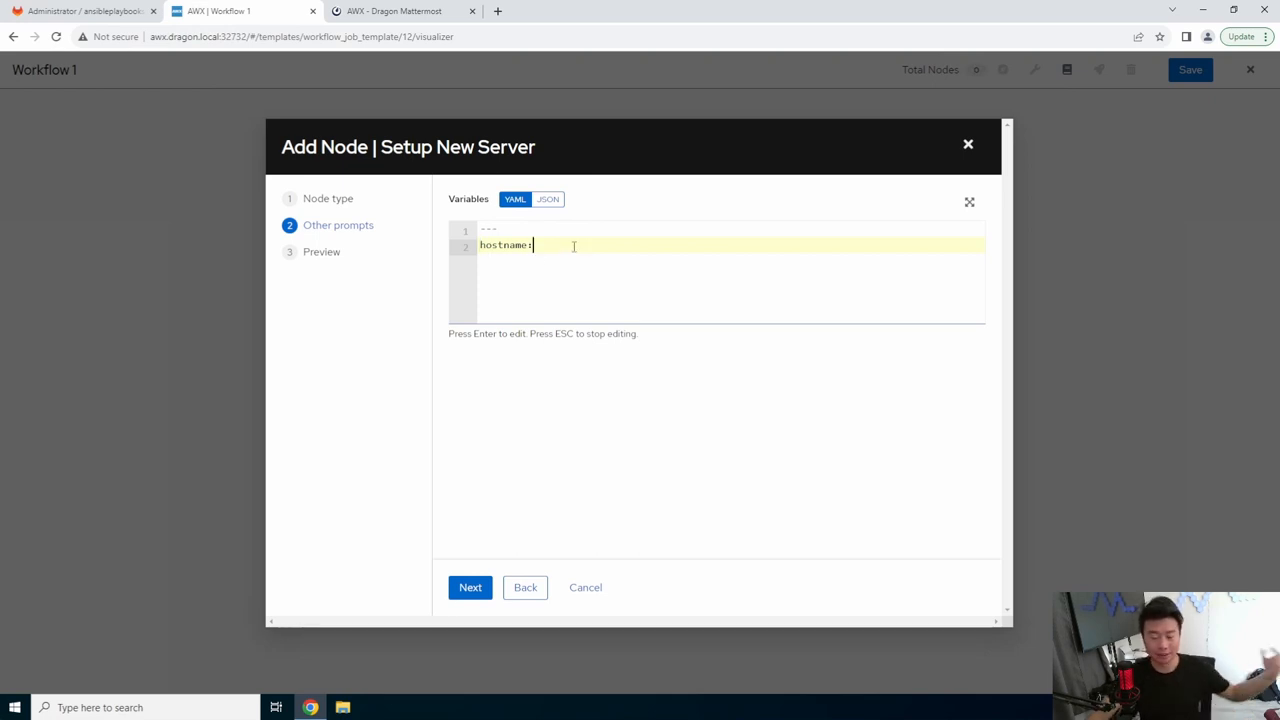
pyautogui.moveTo(588, 224)
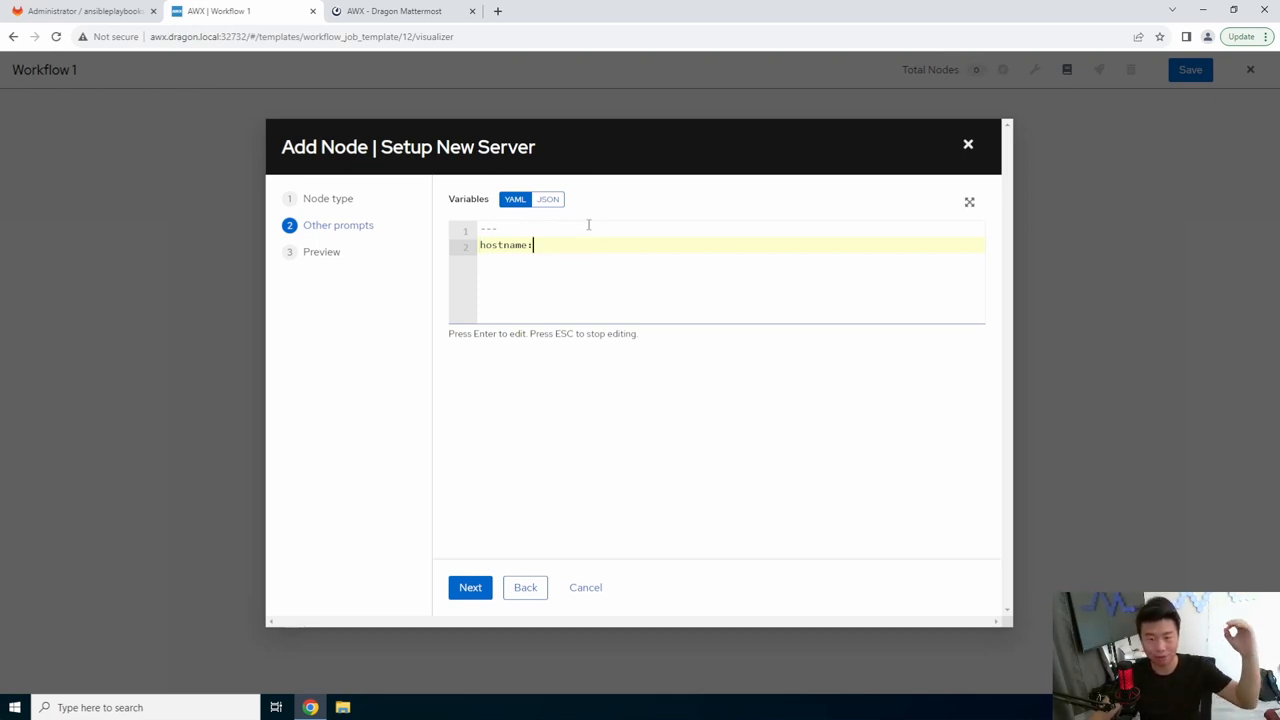
pyautogui.moveTo(464, 498)
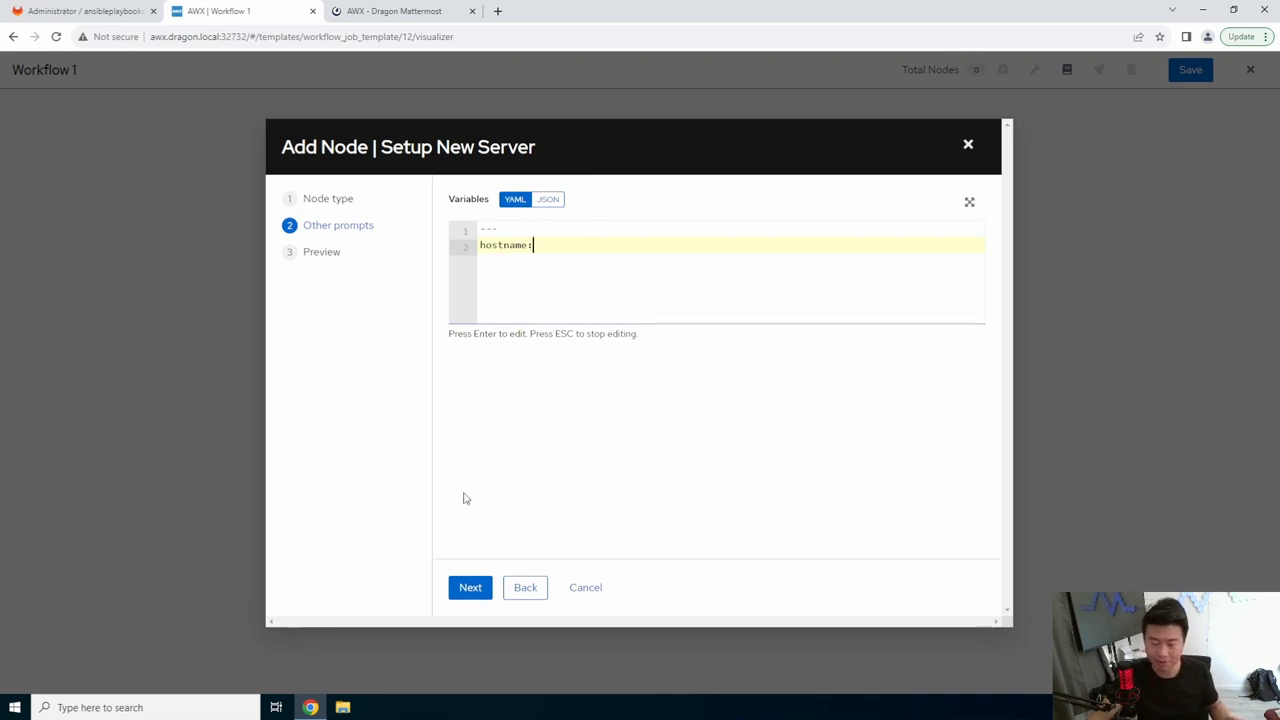
pyautogui.click(470, 588)
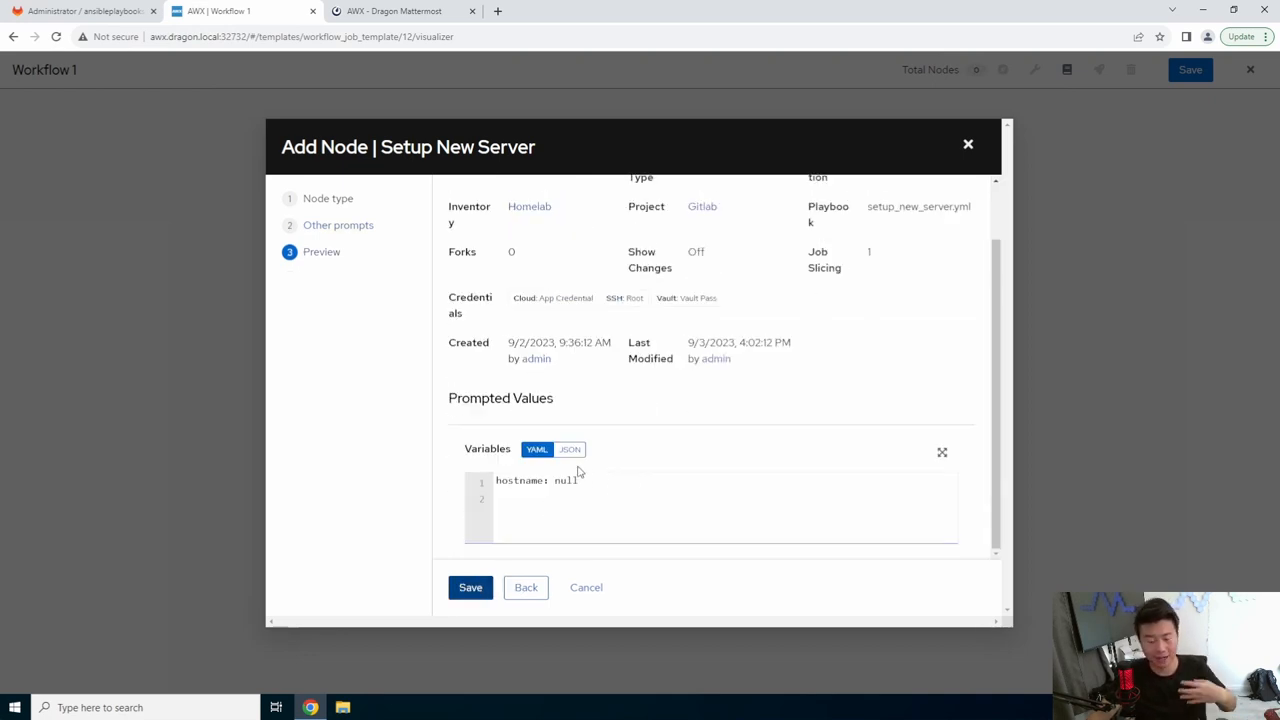
pyautogui.moveTo(590, 472)
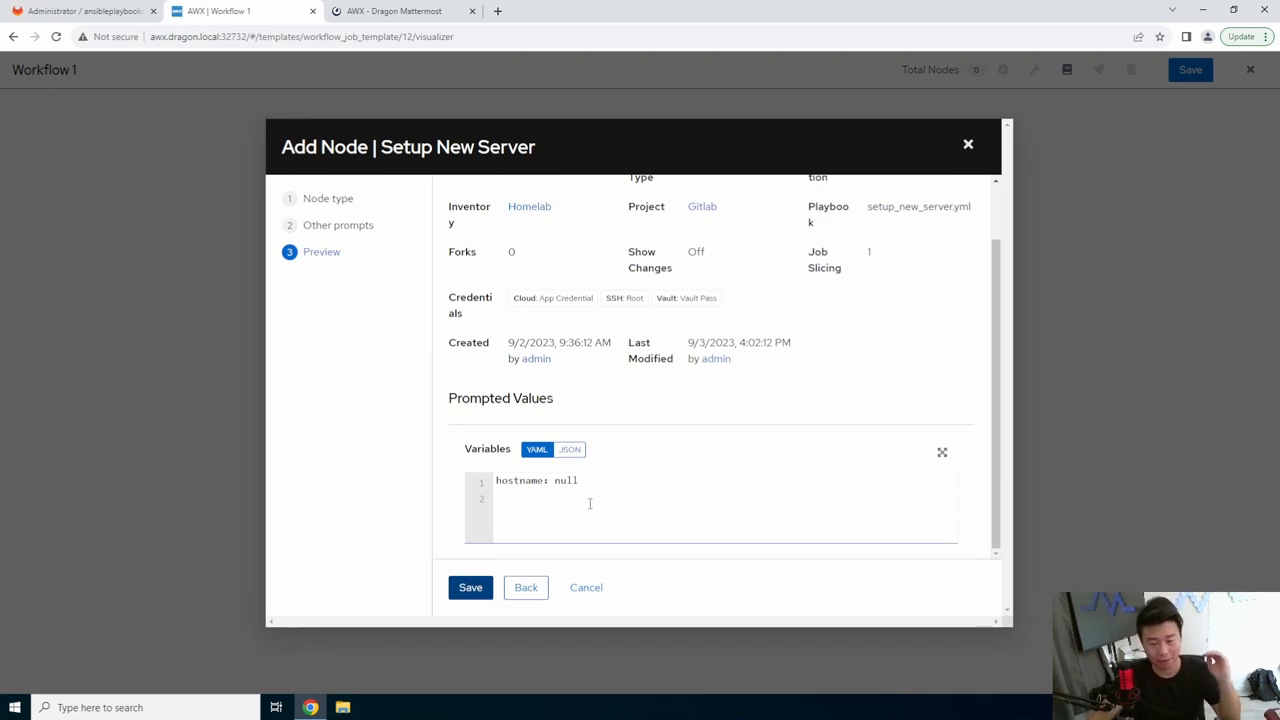
pyautogui.click(470, 588)
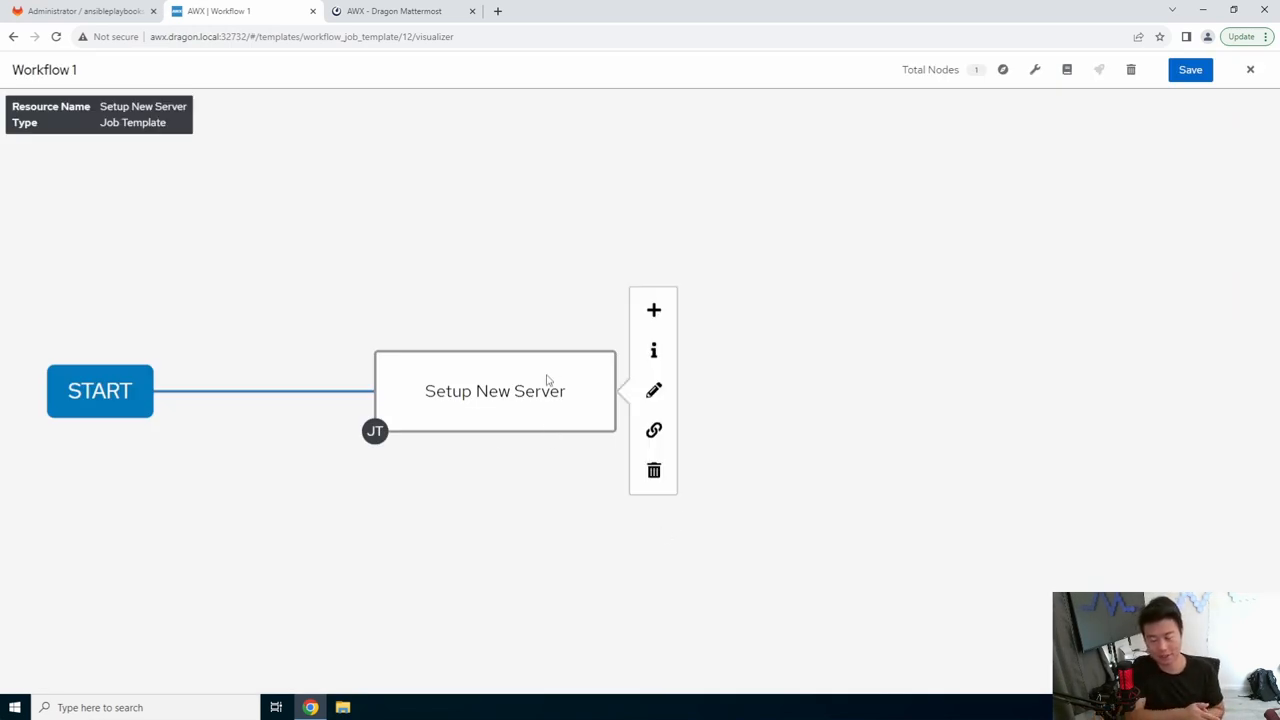
pyautogui.moveTo(652, 328)
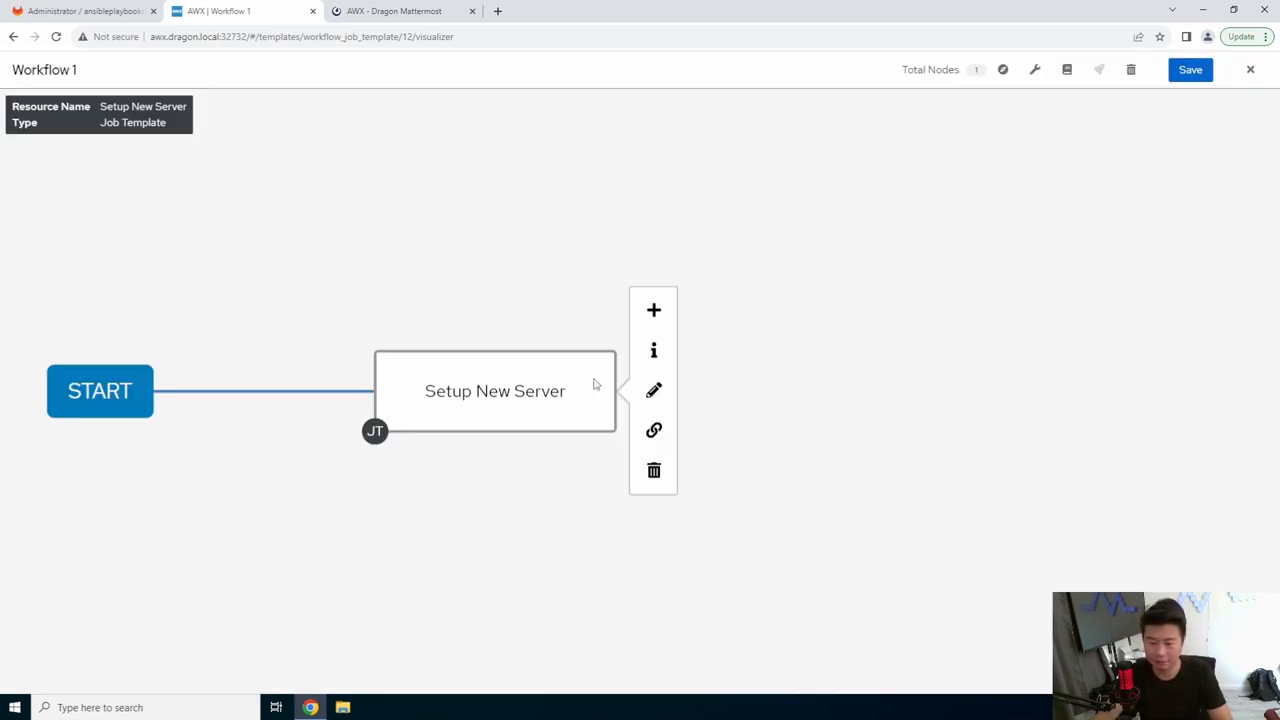
# - Add a node after Setup New Server, trying On Failure and Always before settling on On Success
pyautogui.click(652, 308)
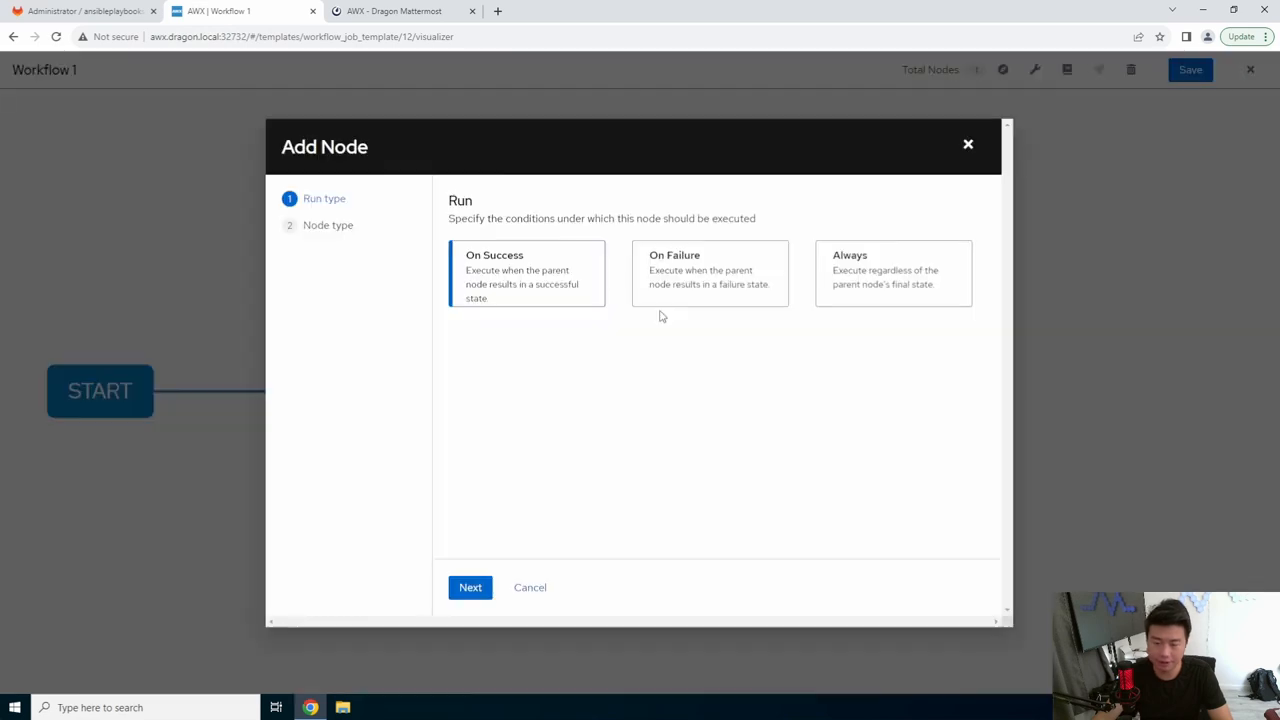
pyautogui.moveTo(632, 318)
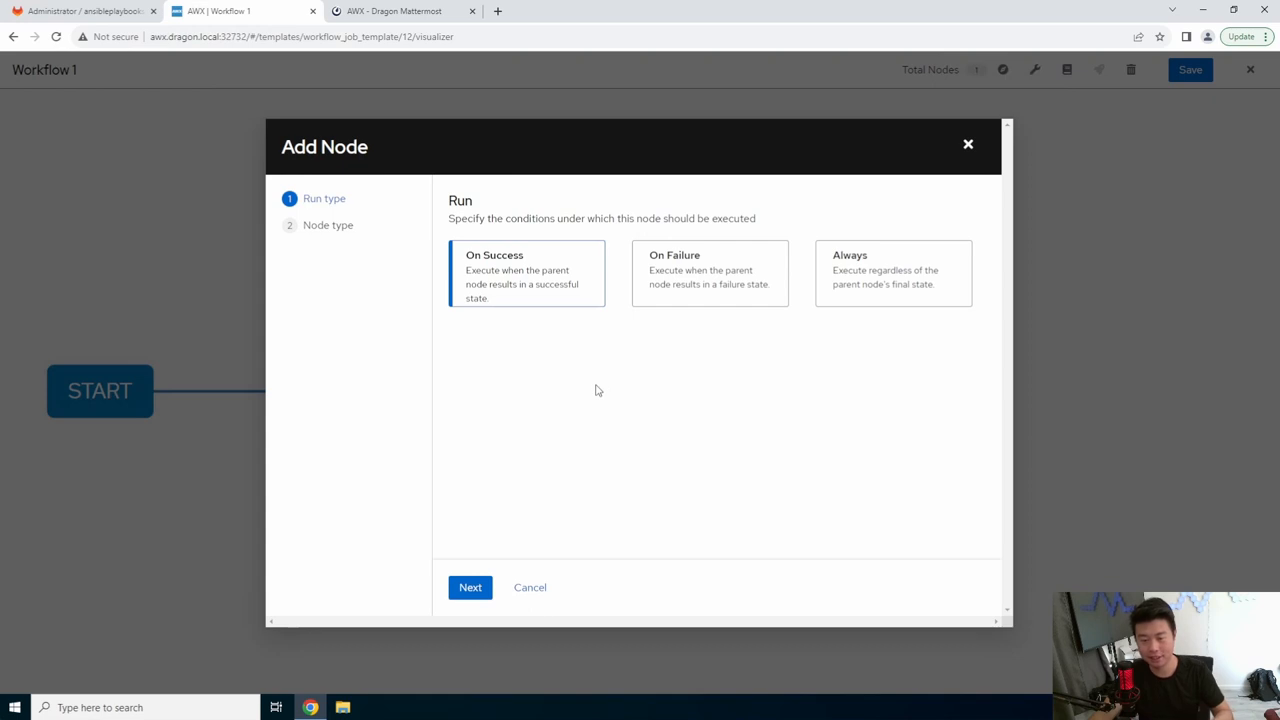
pyautogui.moveTo(742, 312)
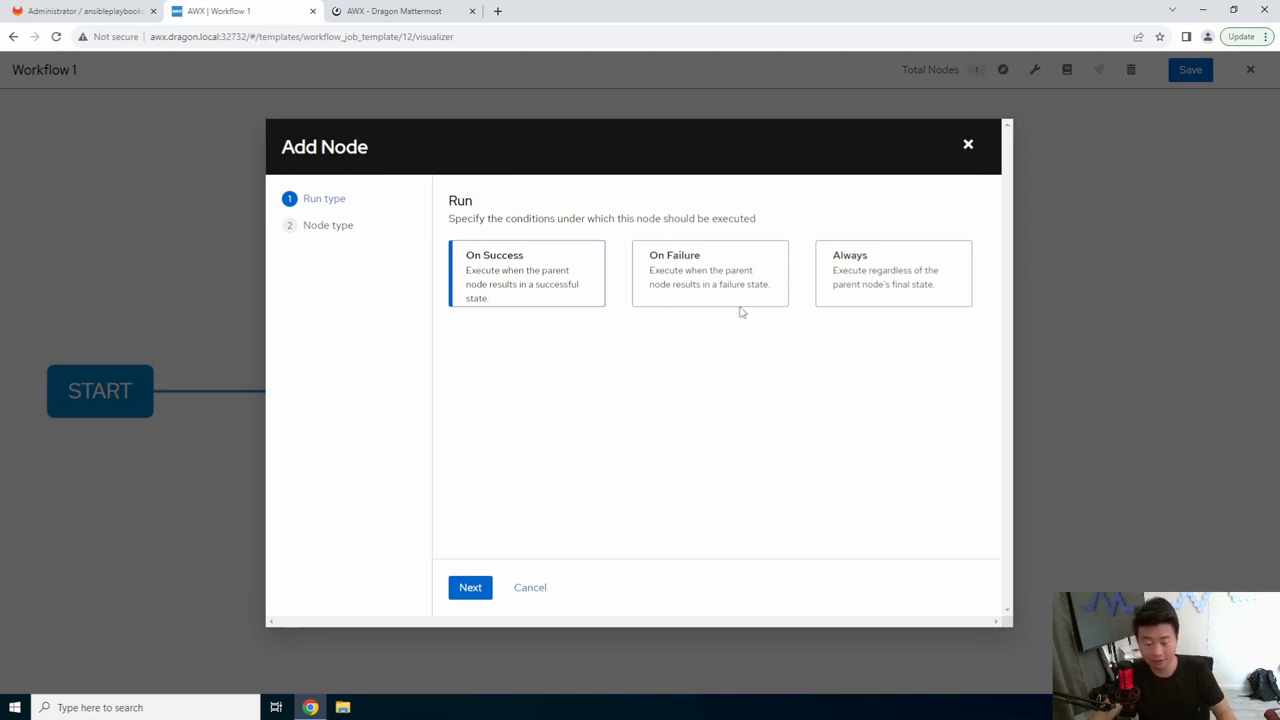
pyautogui.moveTo(916, 280)
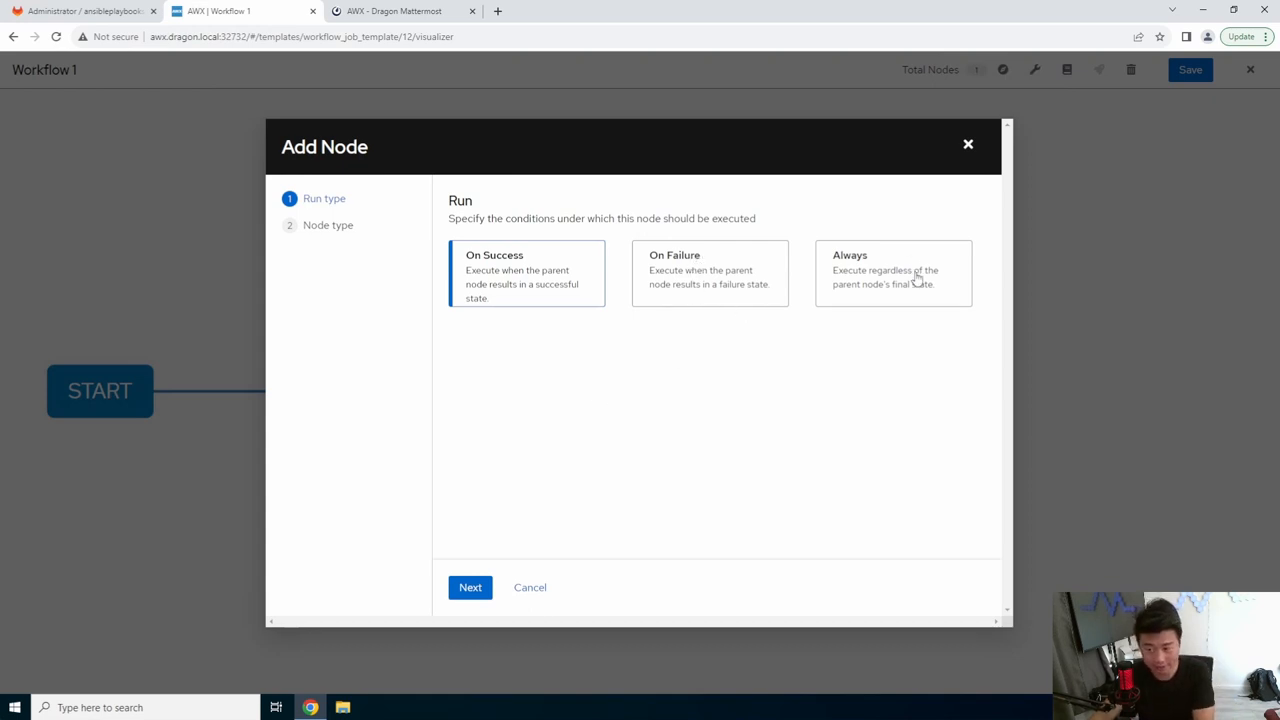
pyautogui.moveTo(892, 300)
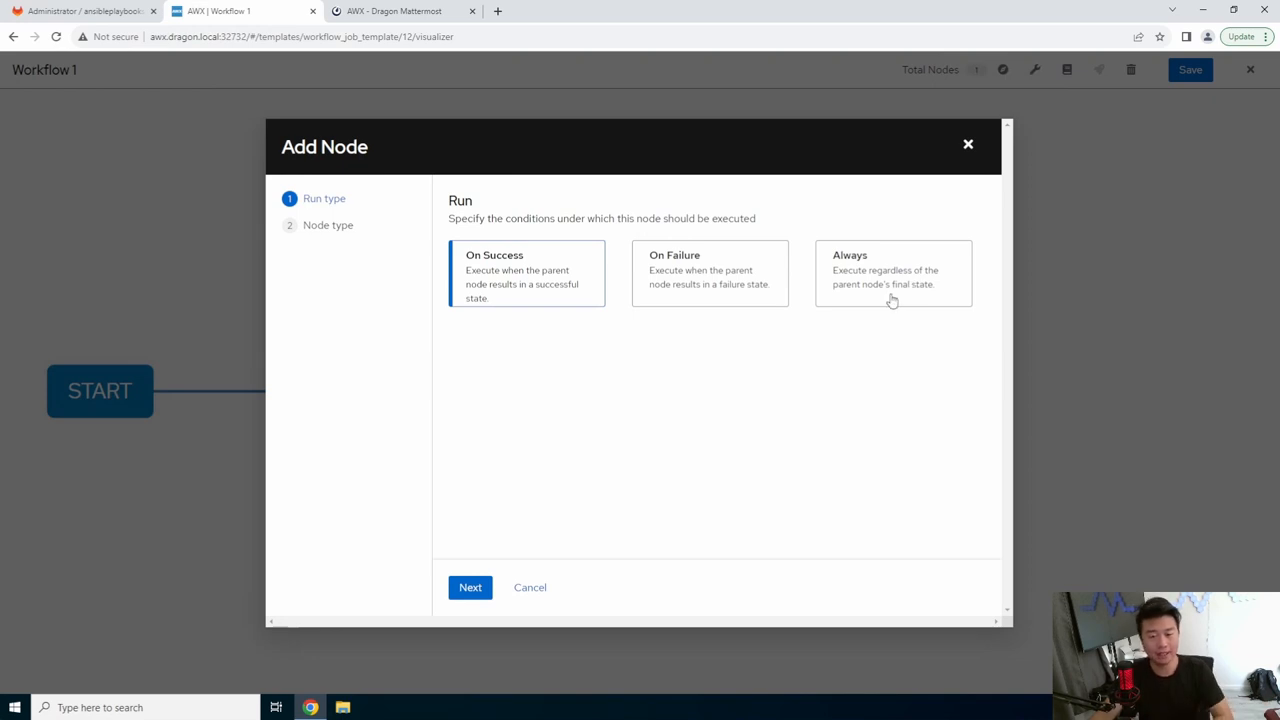
pyautogui.moveTo(638, 404)
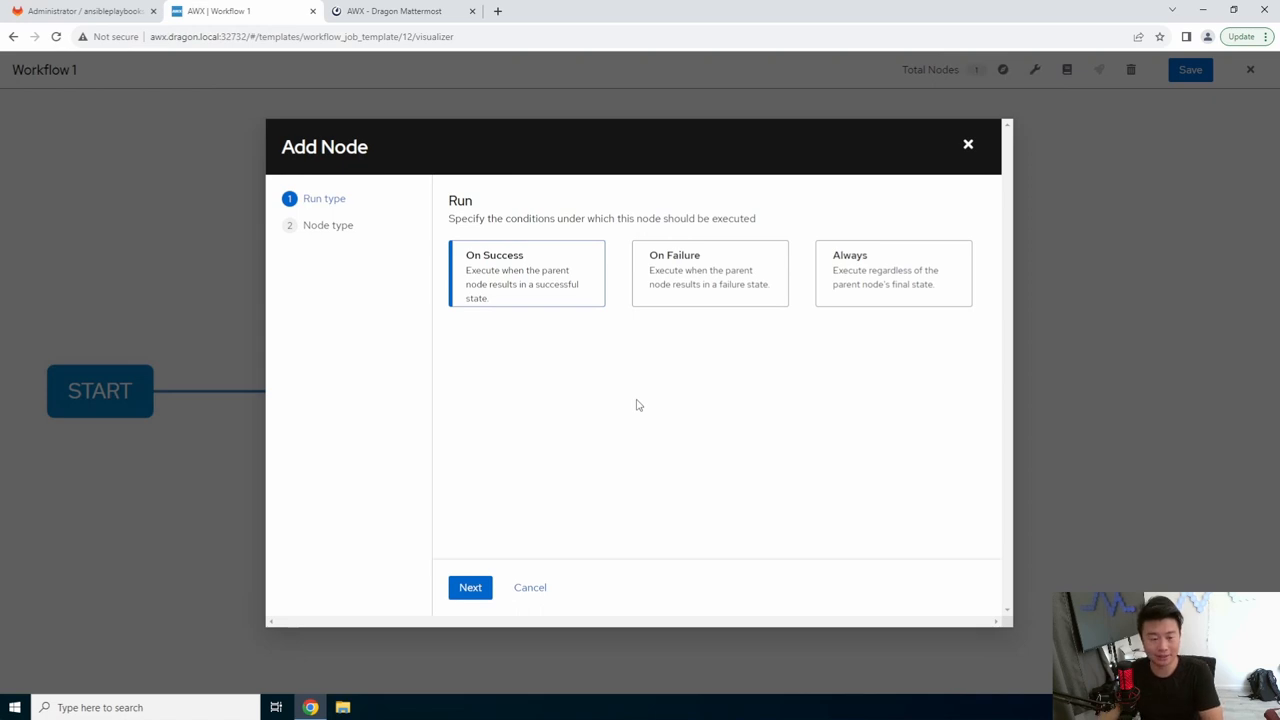
pyautogui.moveTo(668, 328)
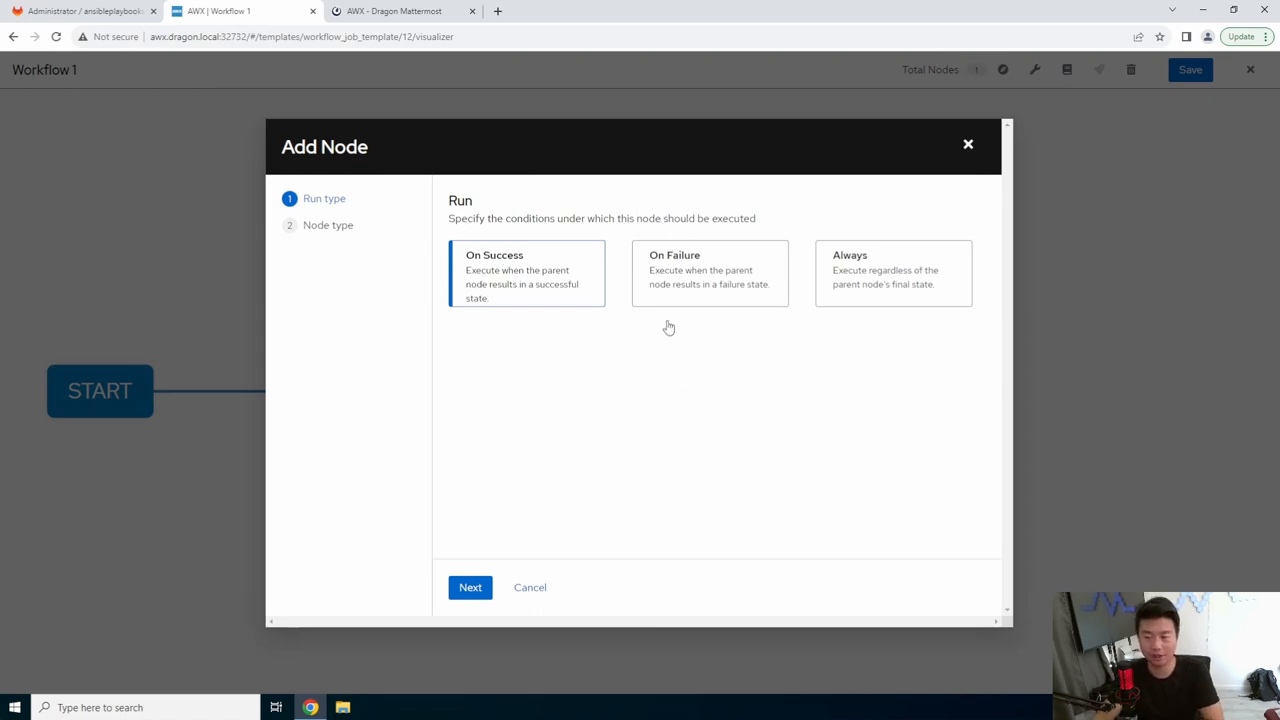
pyautogui.click(710, 274)
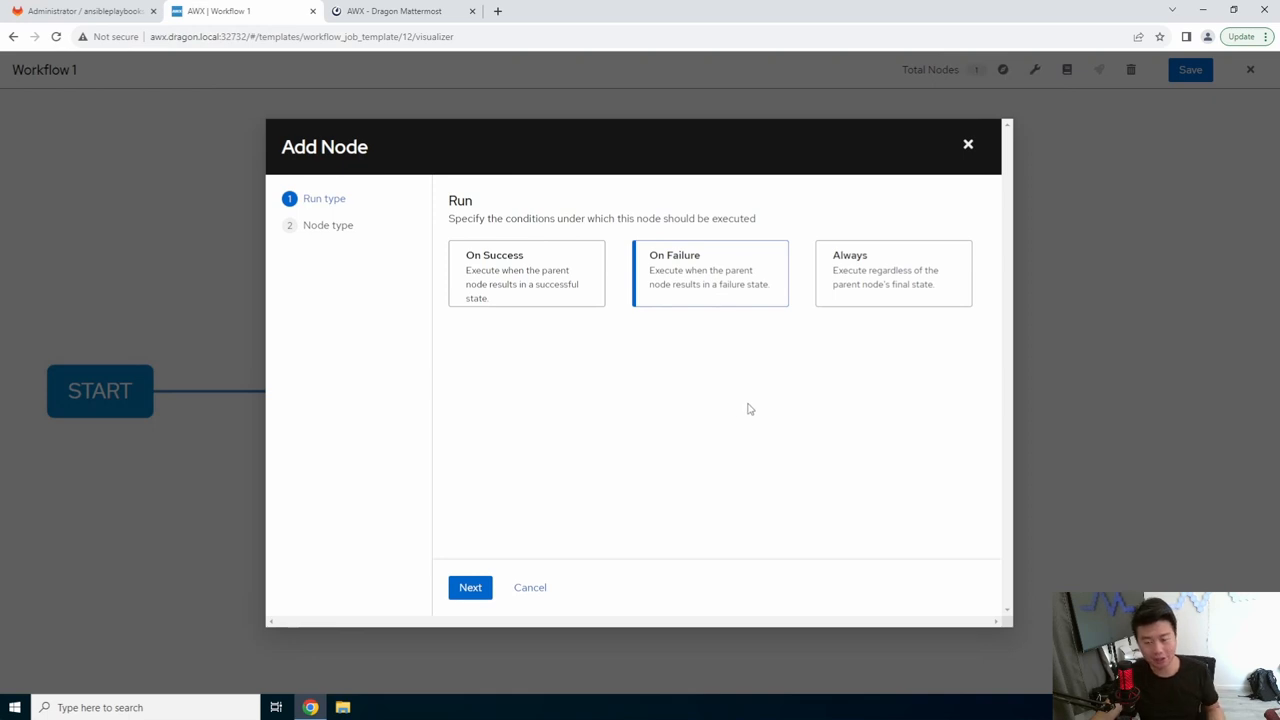
pyautogui.moveTo(752, 408)
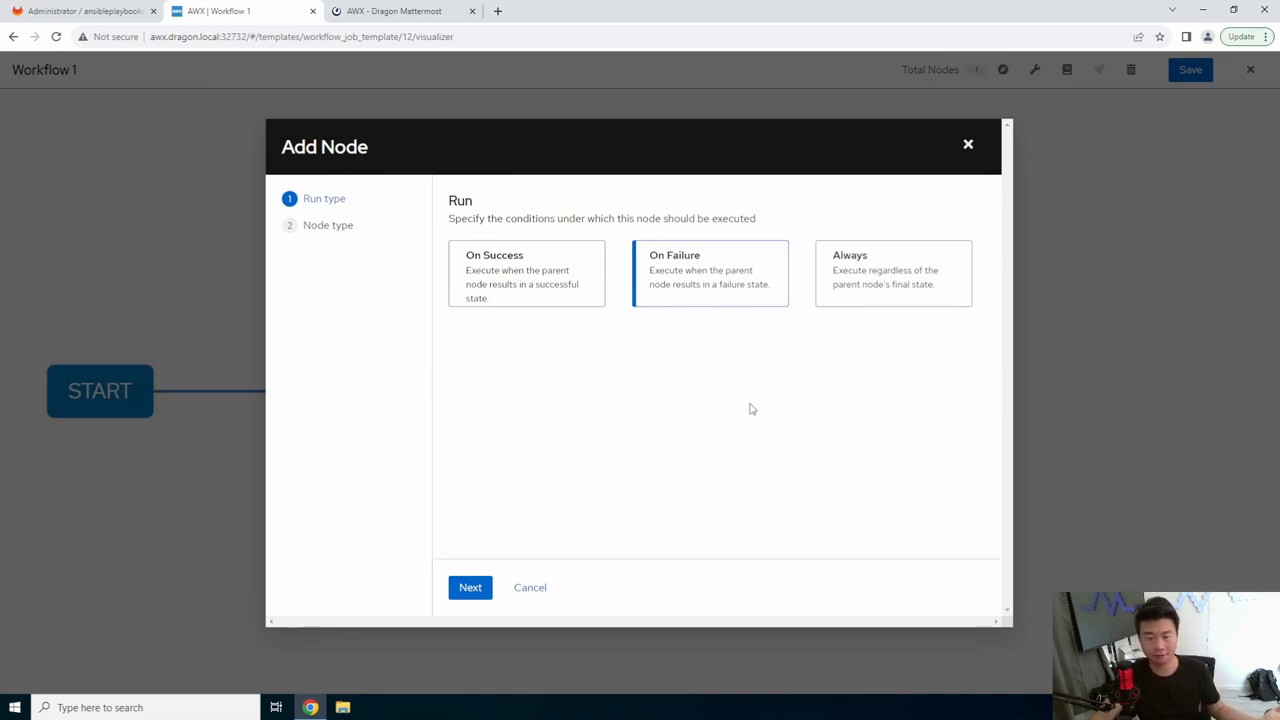
pyautogui.moveTo(736, 400)
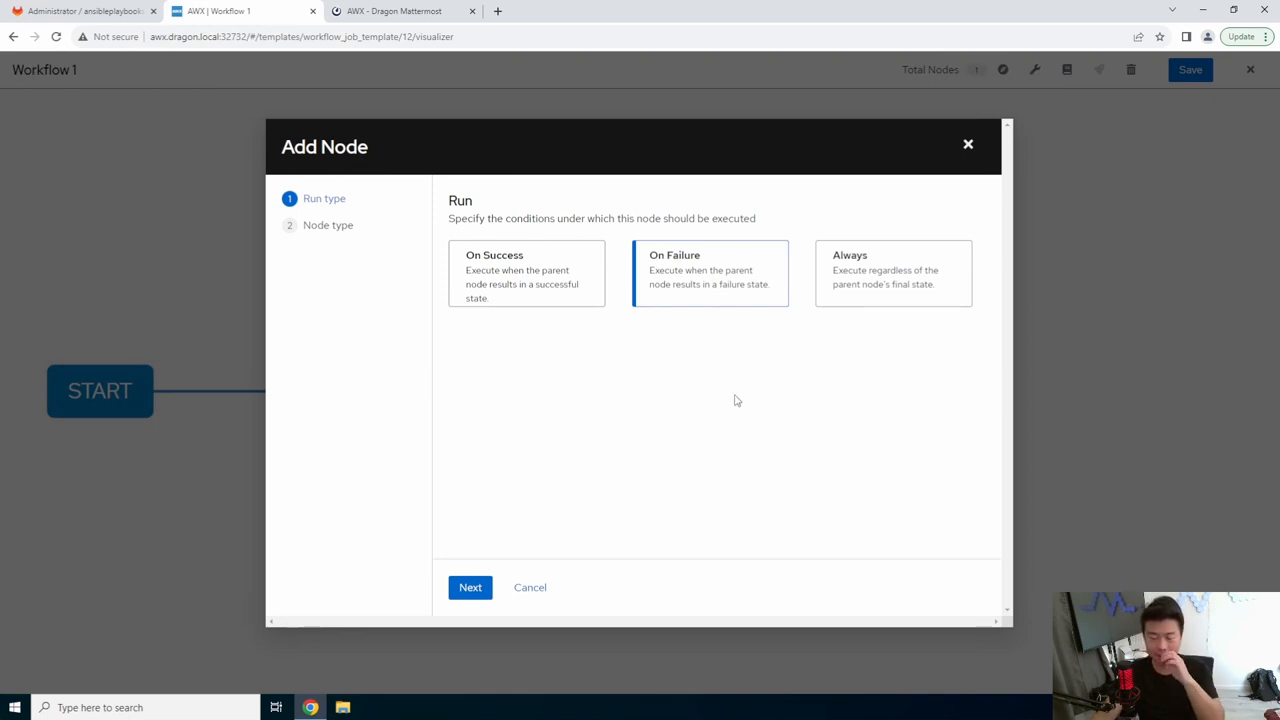
pyautogui.moveTo(704, 394)
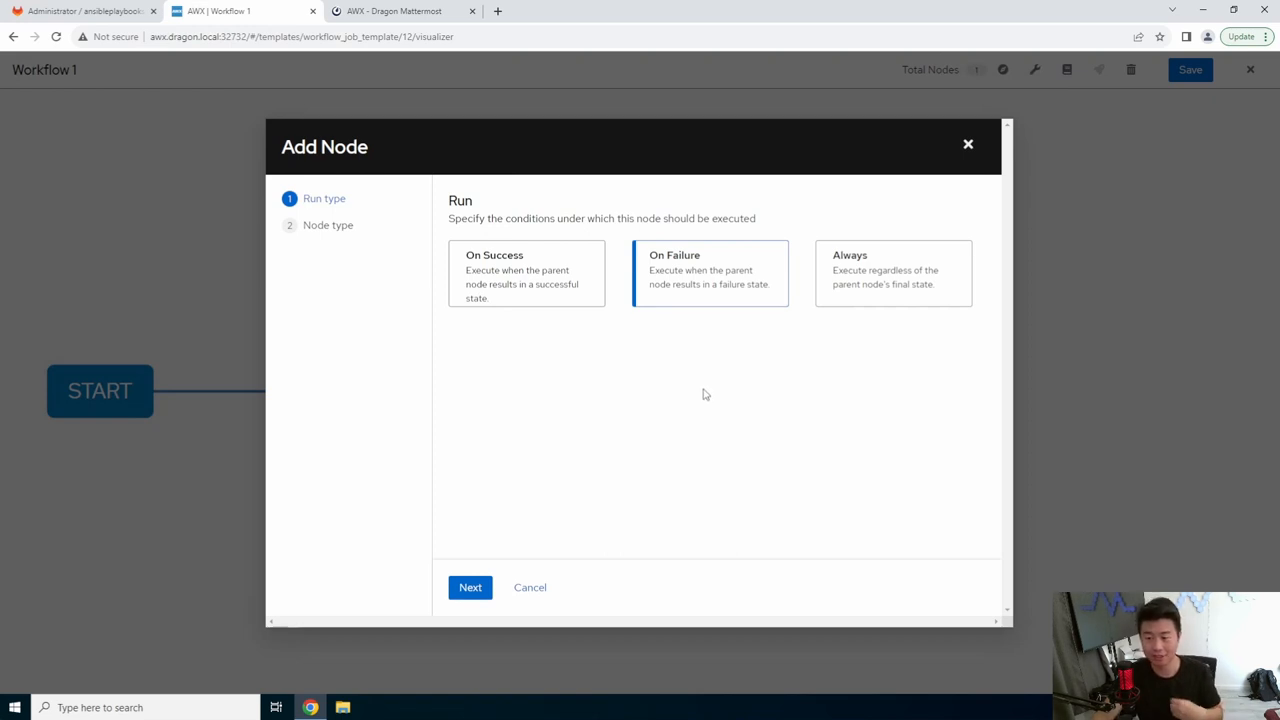
pyautogui.moveTo(708, 376)
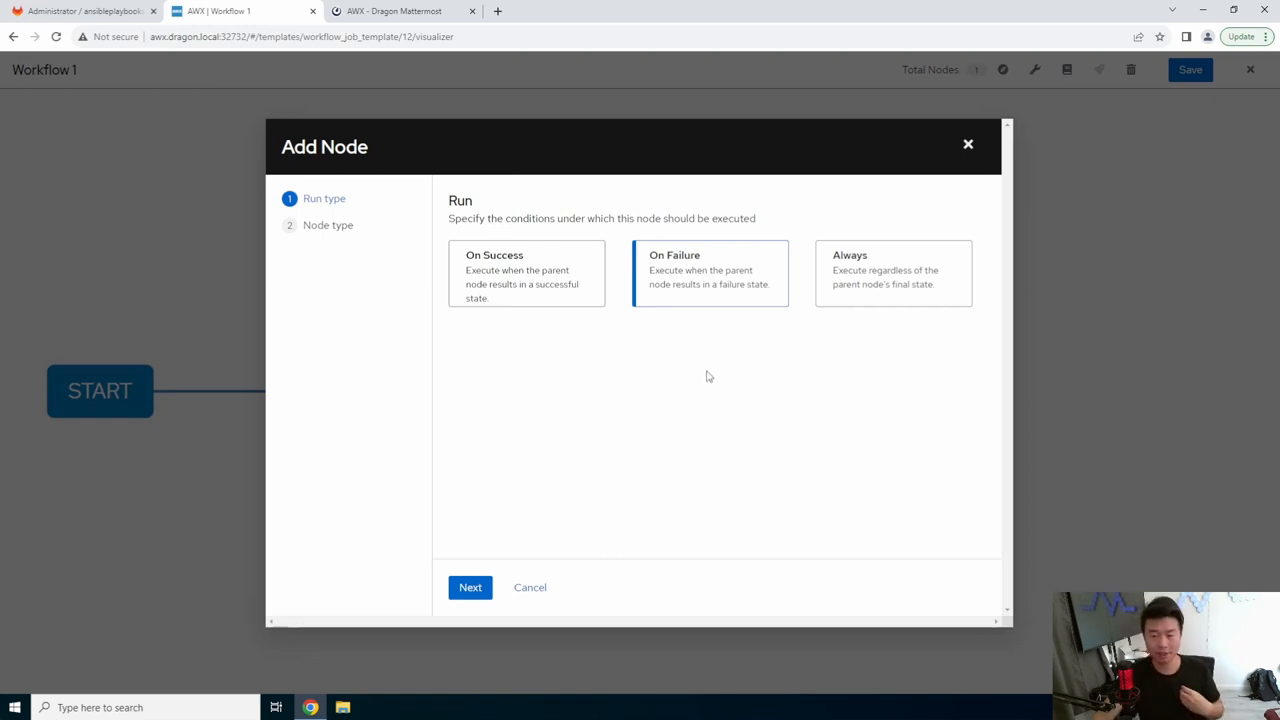
pyautogui.moveTo(716, 276)
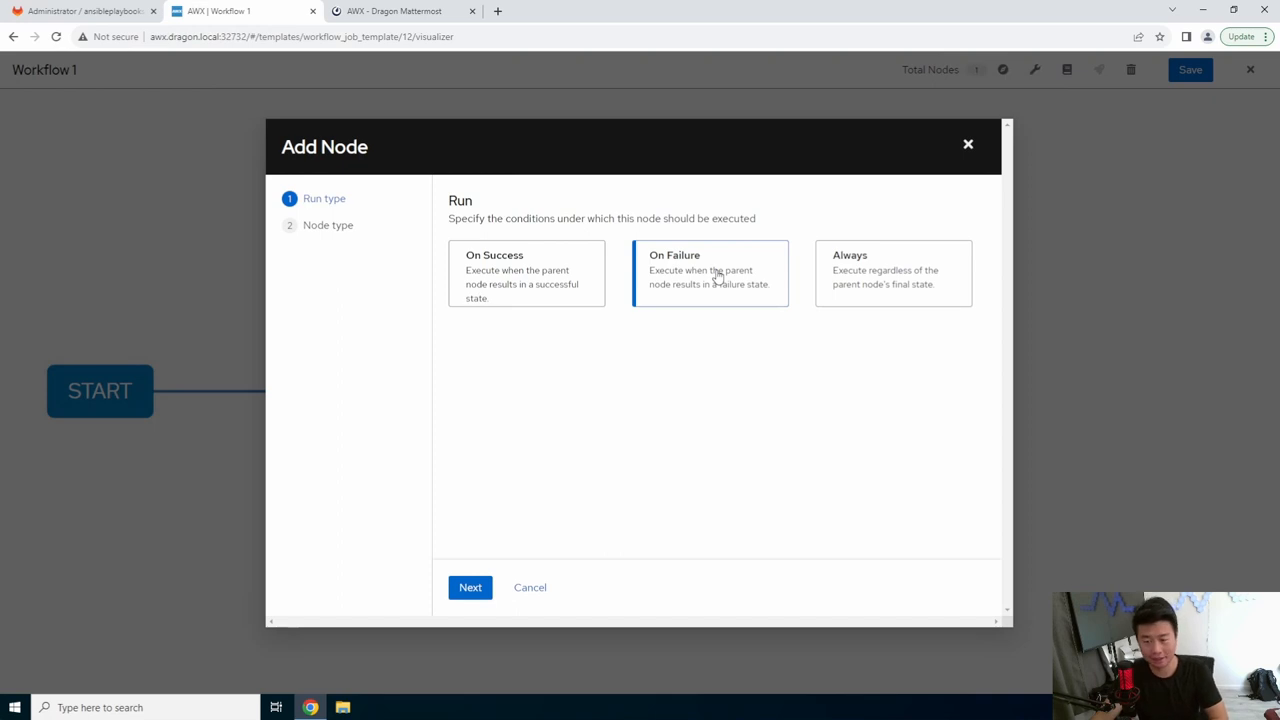
pyautogui.moveTo(730, 264)
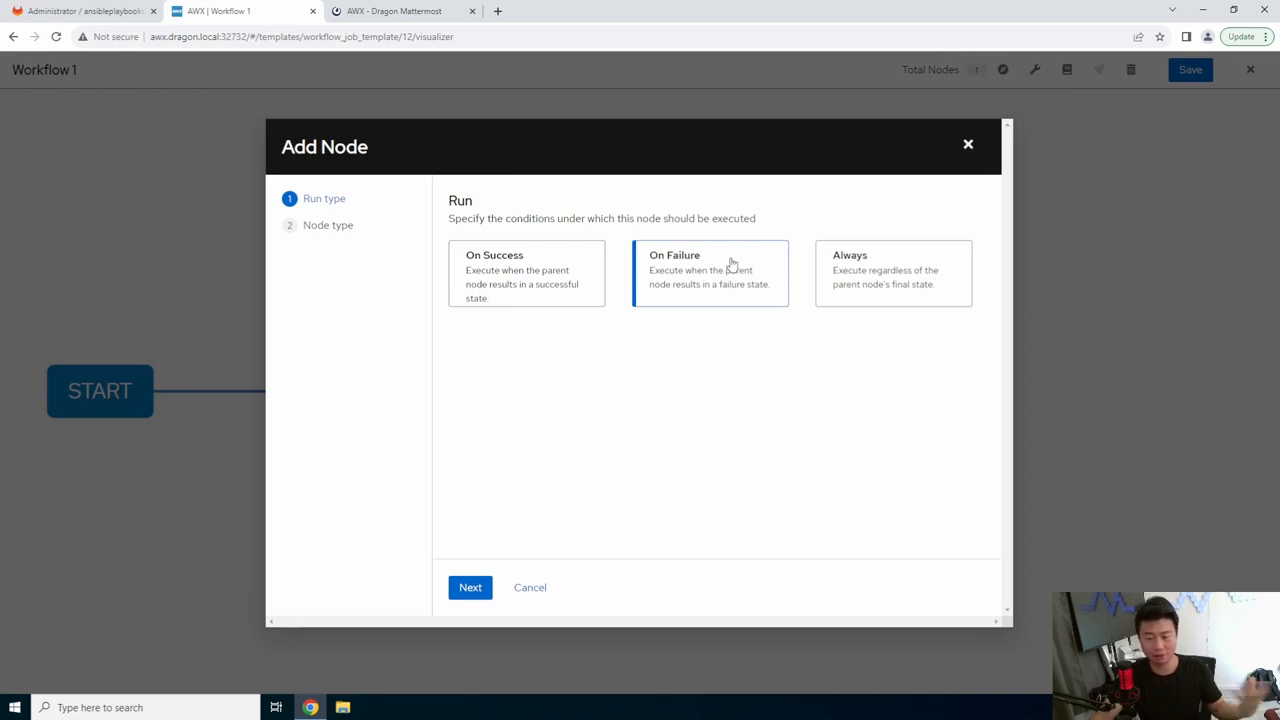
pyautogui.click(892, 274)
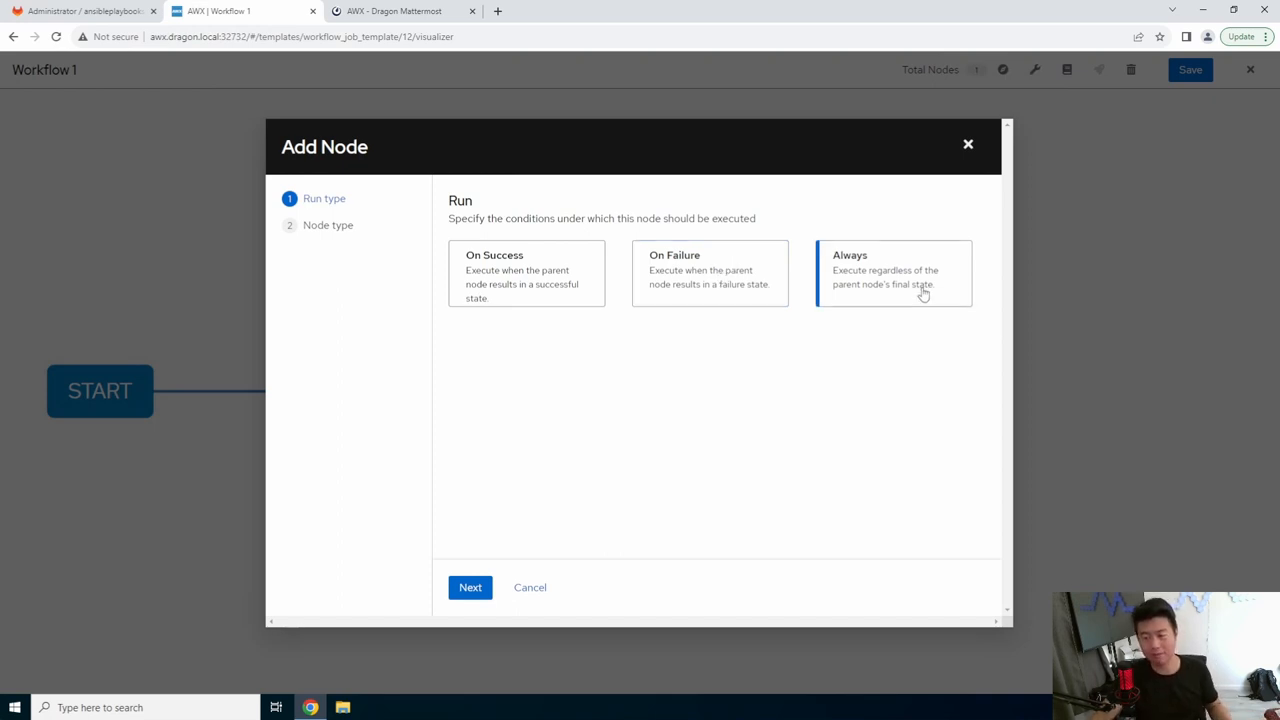
pyautogui.moveTo(780, 396)
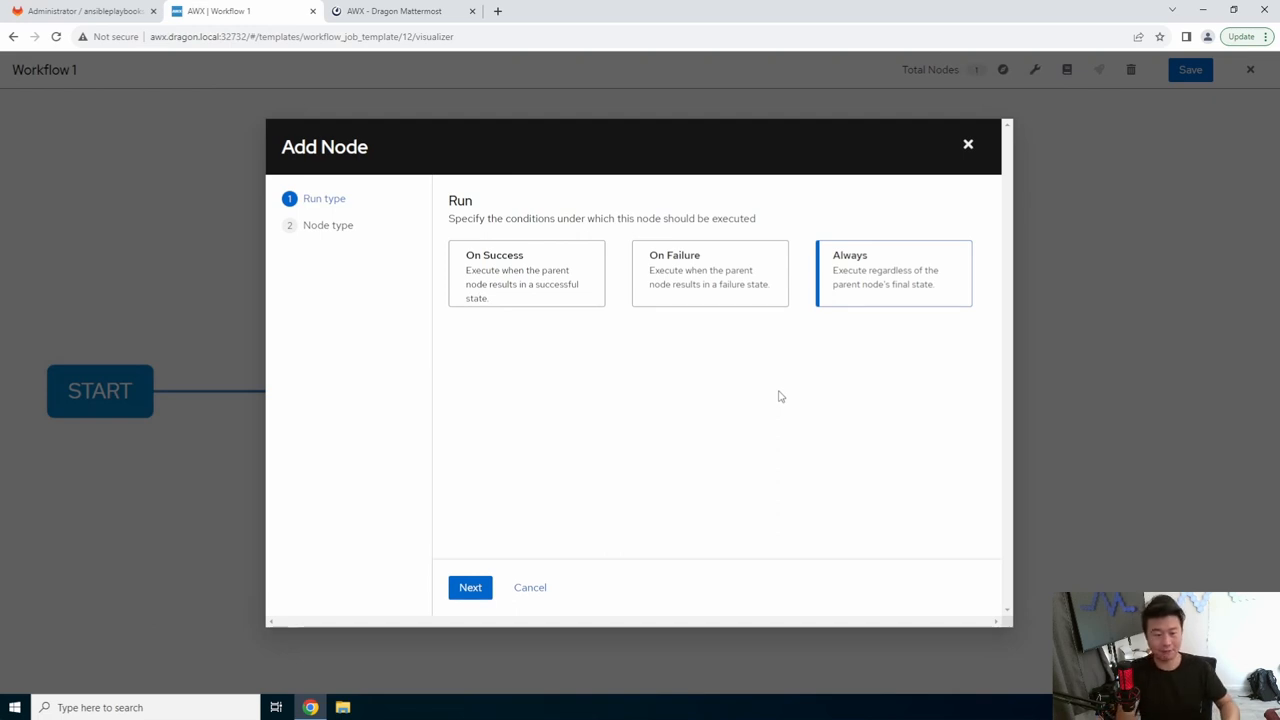
pyautogui.moveTo(896, 312)
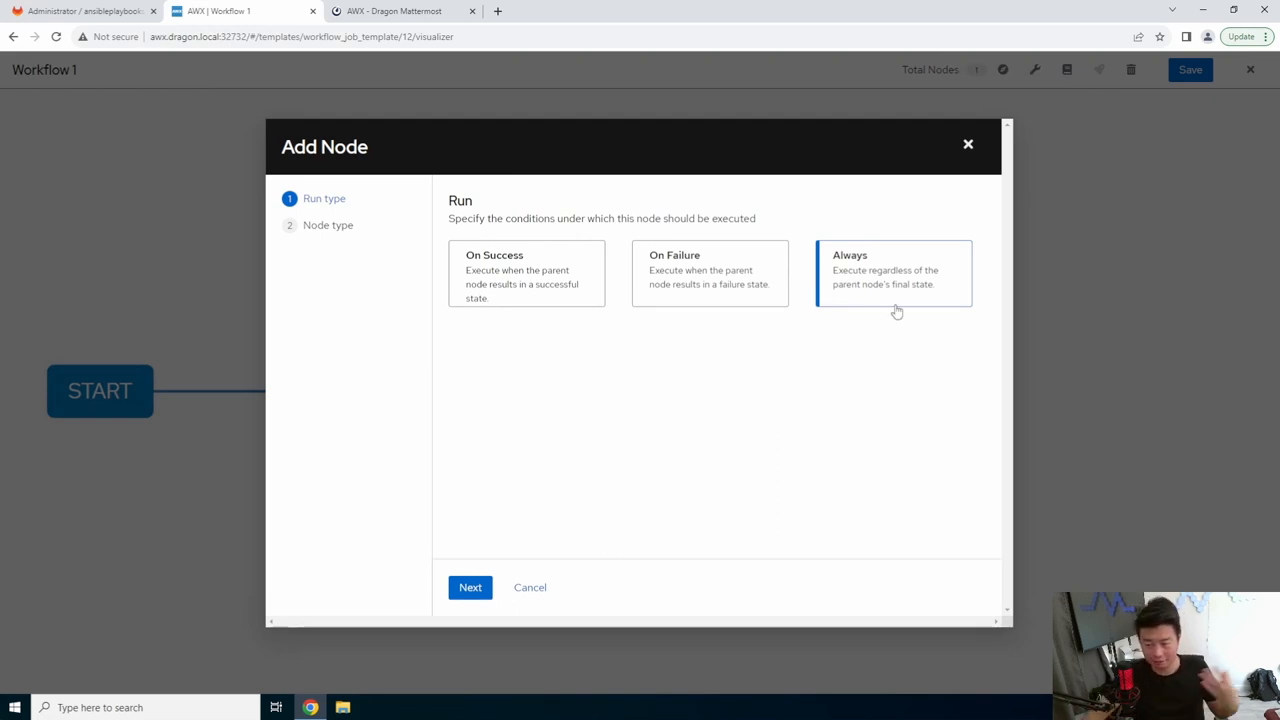
pyautogui.moveTo(556, 572)
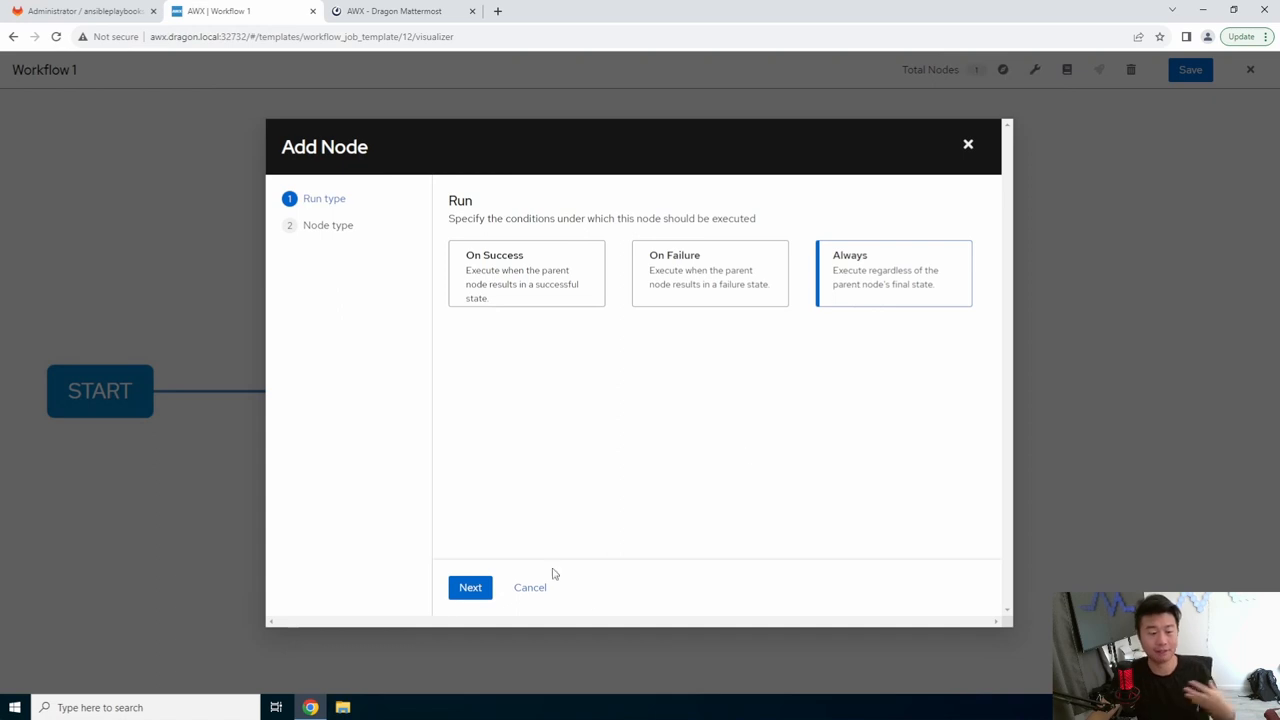
pyautogui.moveTo(548, 548)
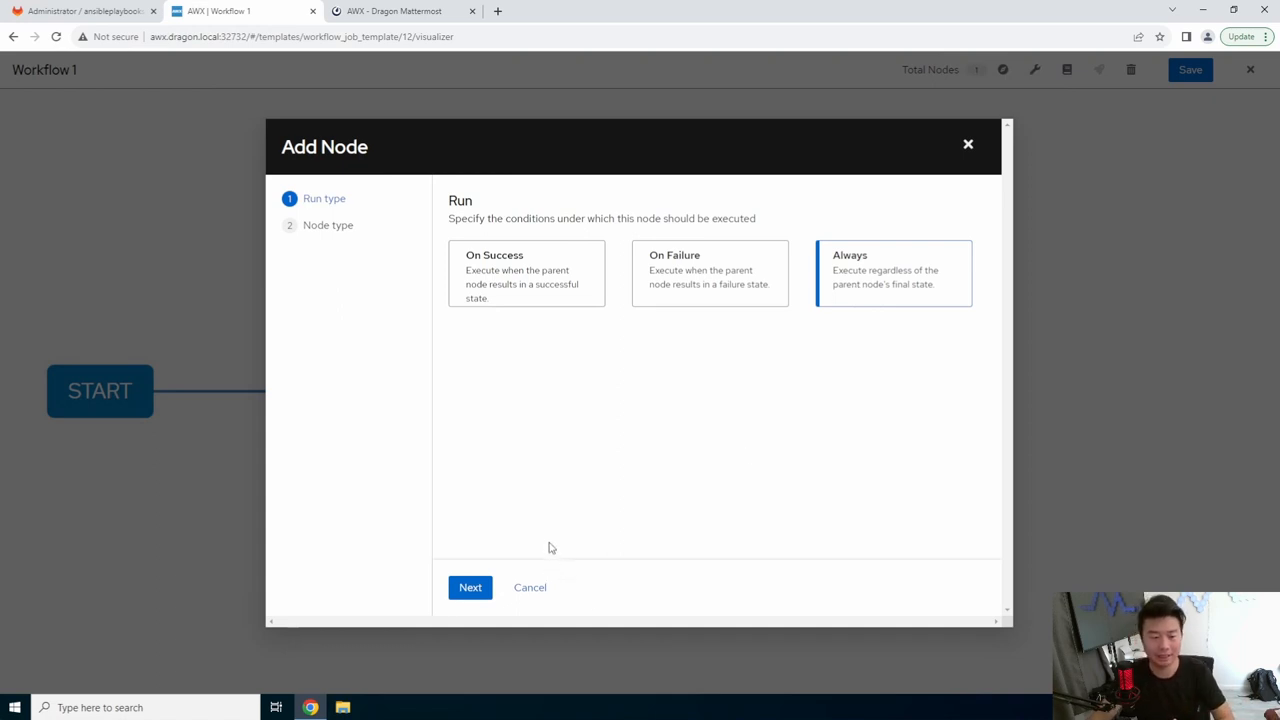
pyautogui.moveTo(544, 526)
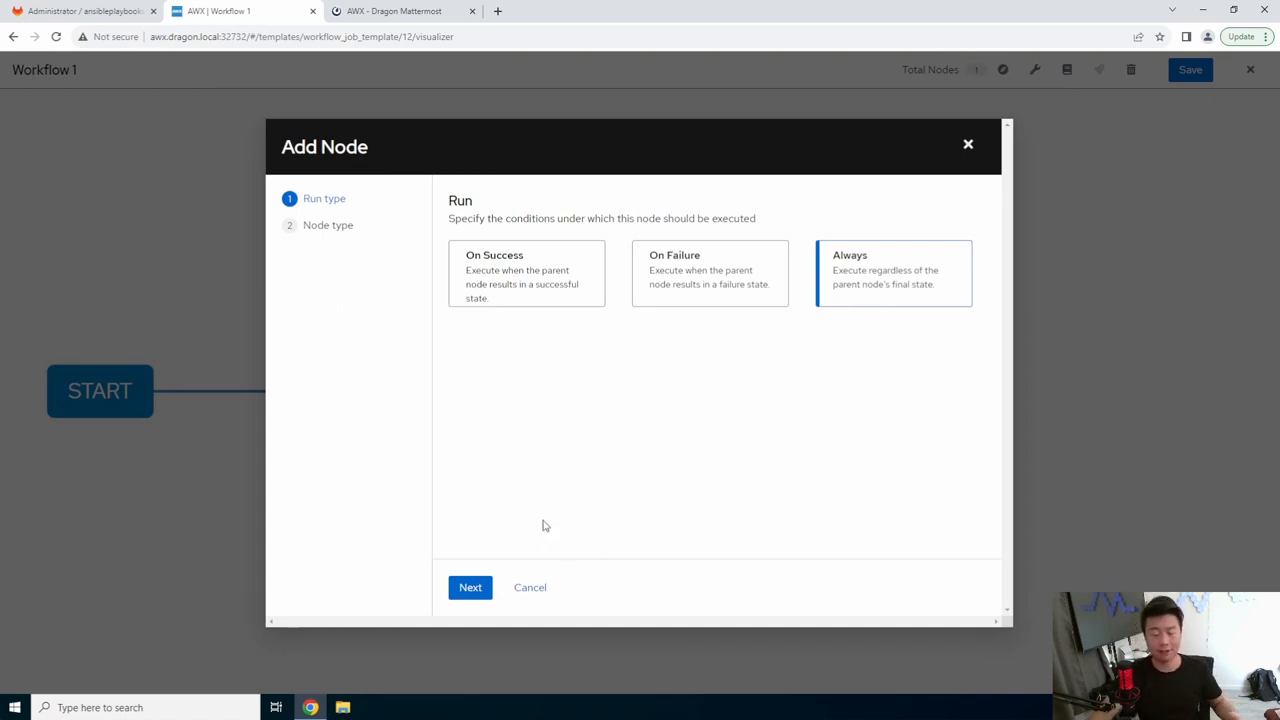
pyautogui.moveTo(540, 480)
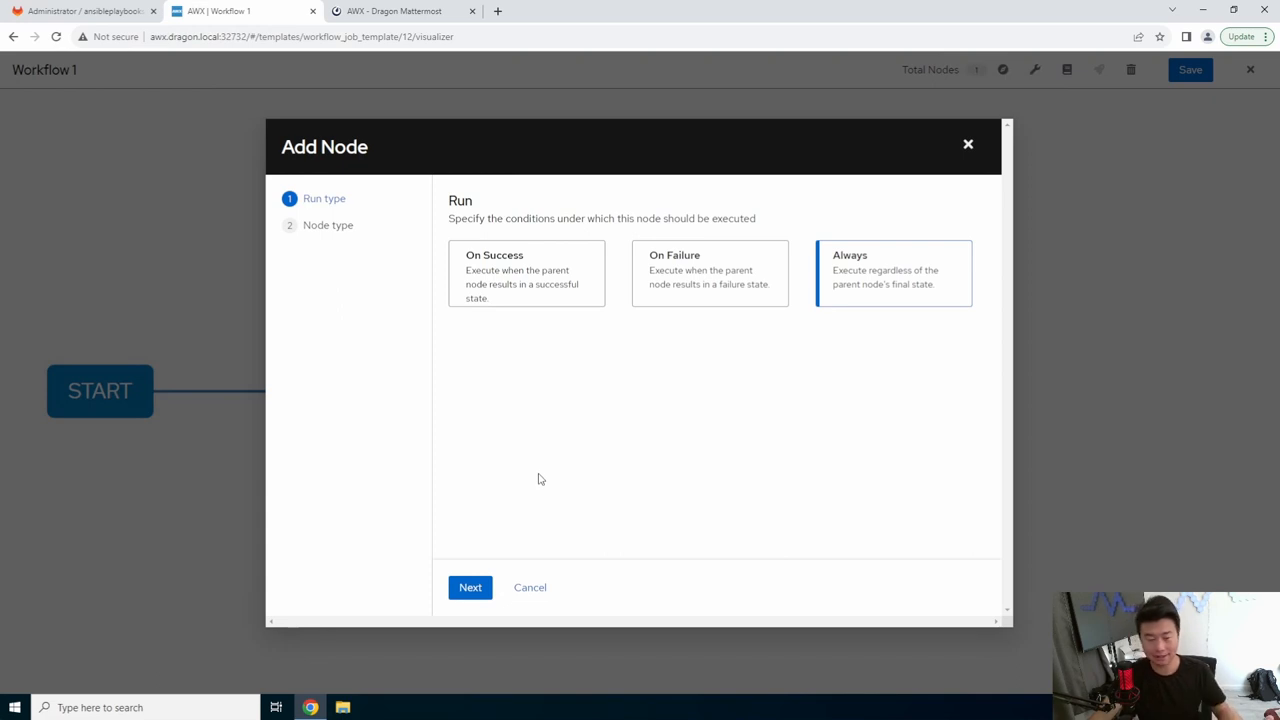
pyautogui.click(526, 274)
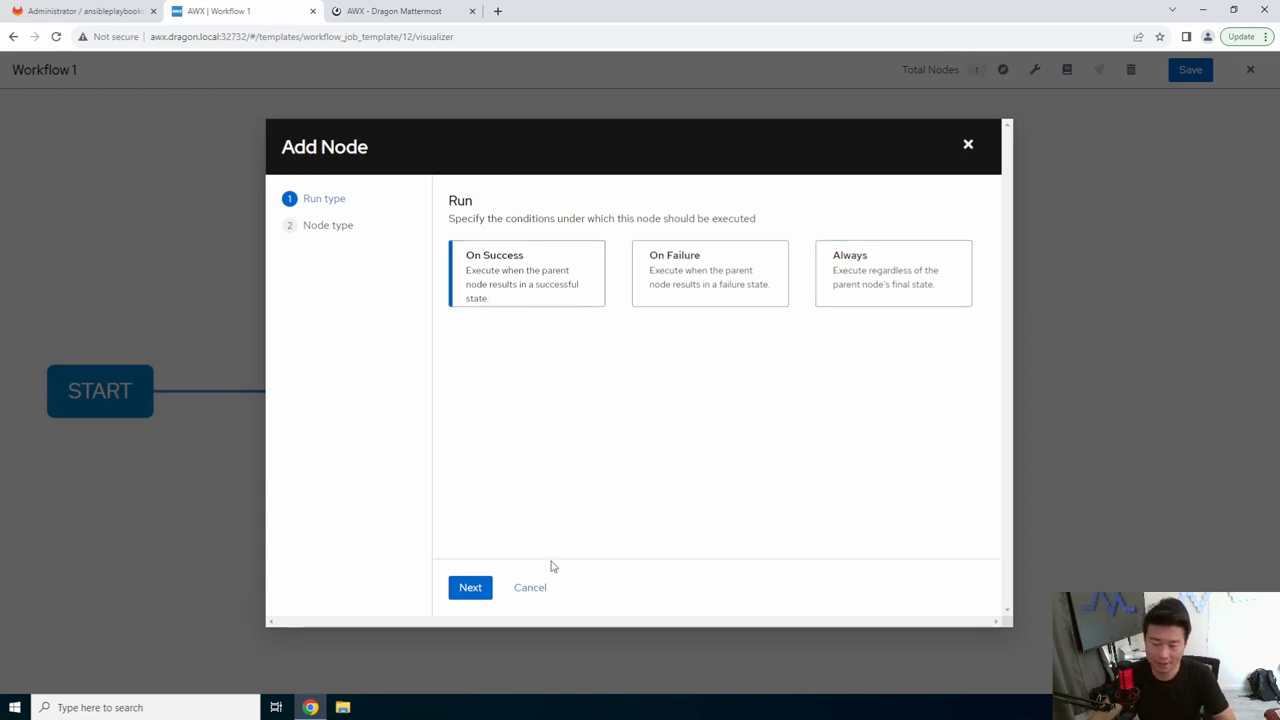
# - Make the new node run the Patching job template and add it to the workflow graph
pyautogui.click(470, 588)
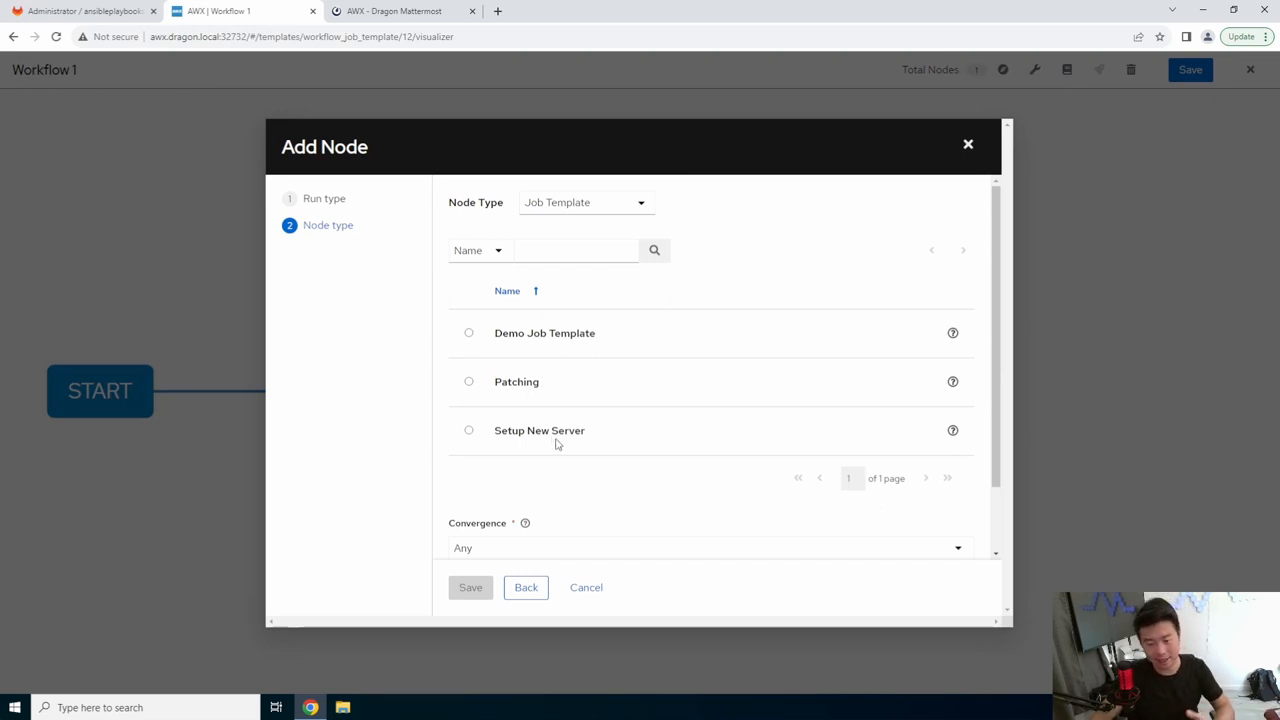
pyautogui.click(468, 380)
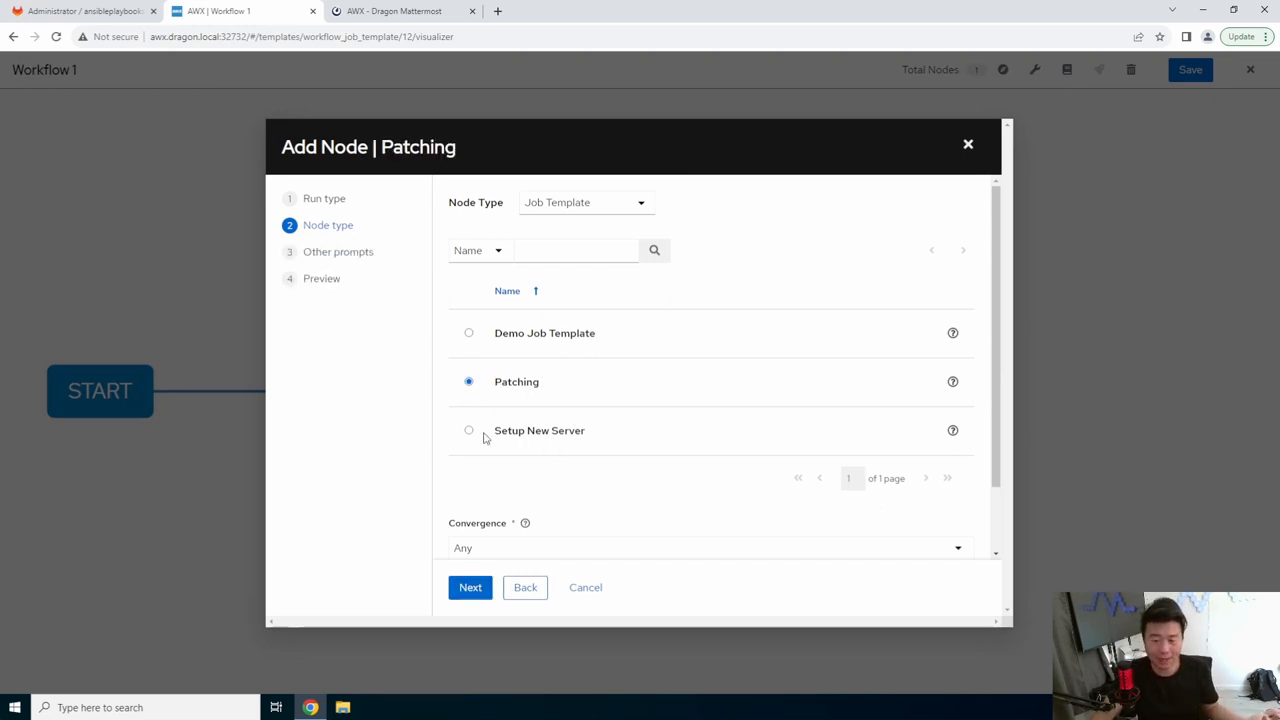
pyautogui.click(470, 588)
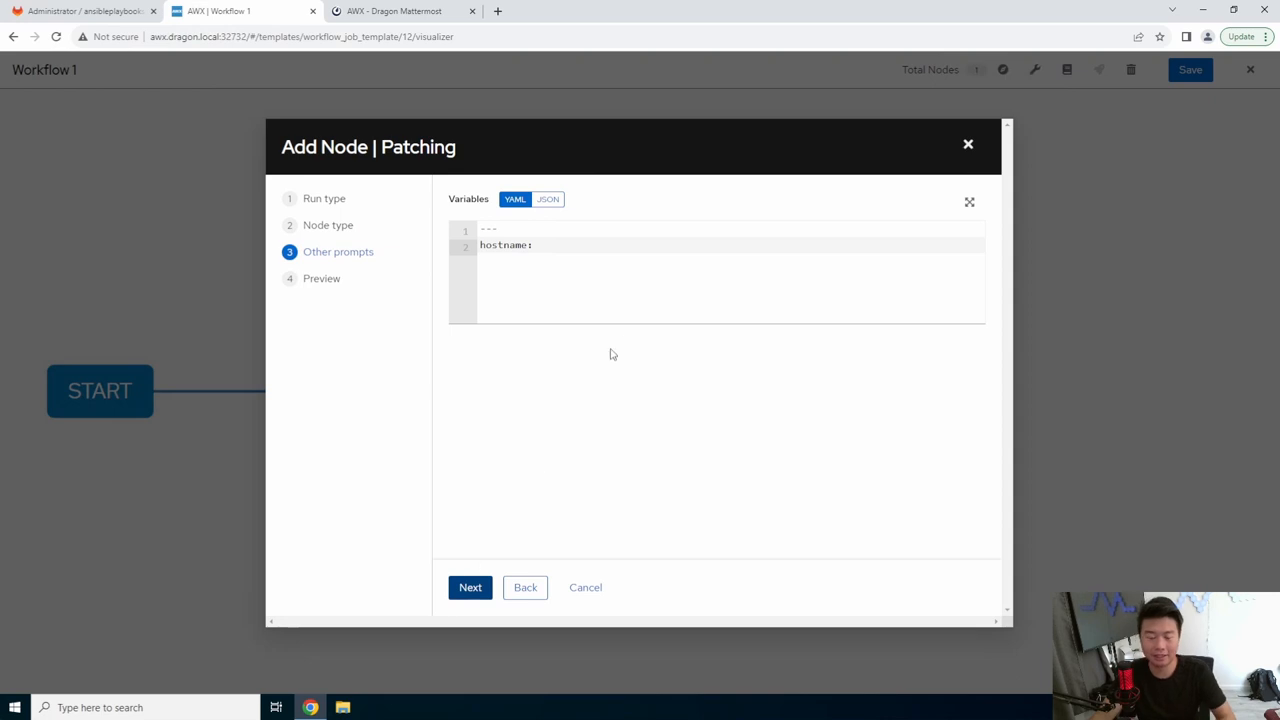
pyautogui.moveTo(620, 384)
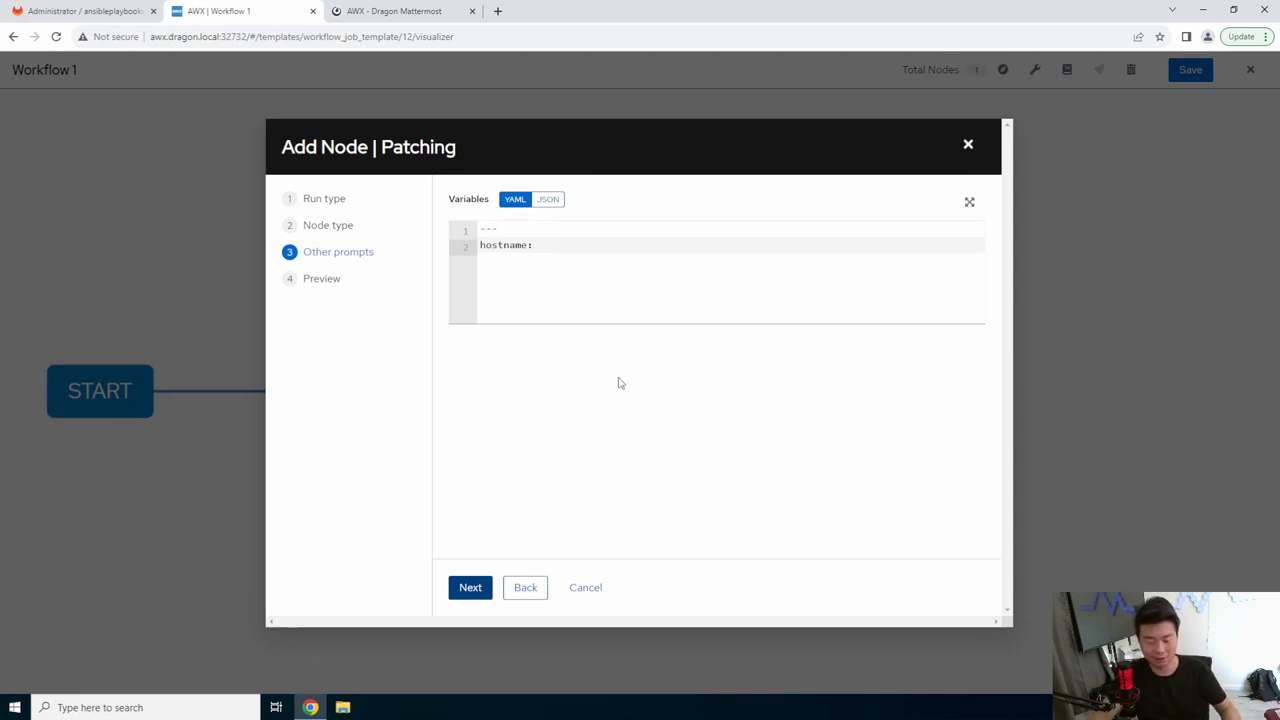
pyautogui.moveTo(652, 476)
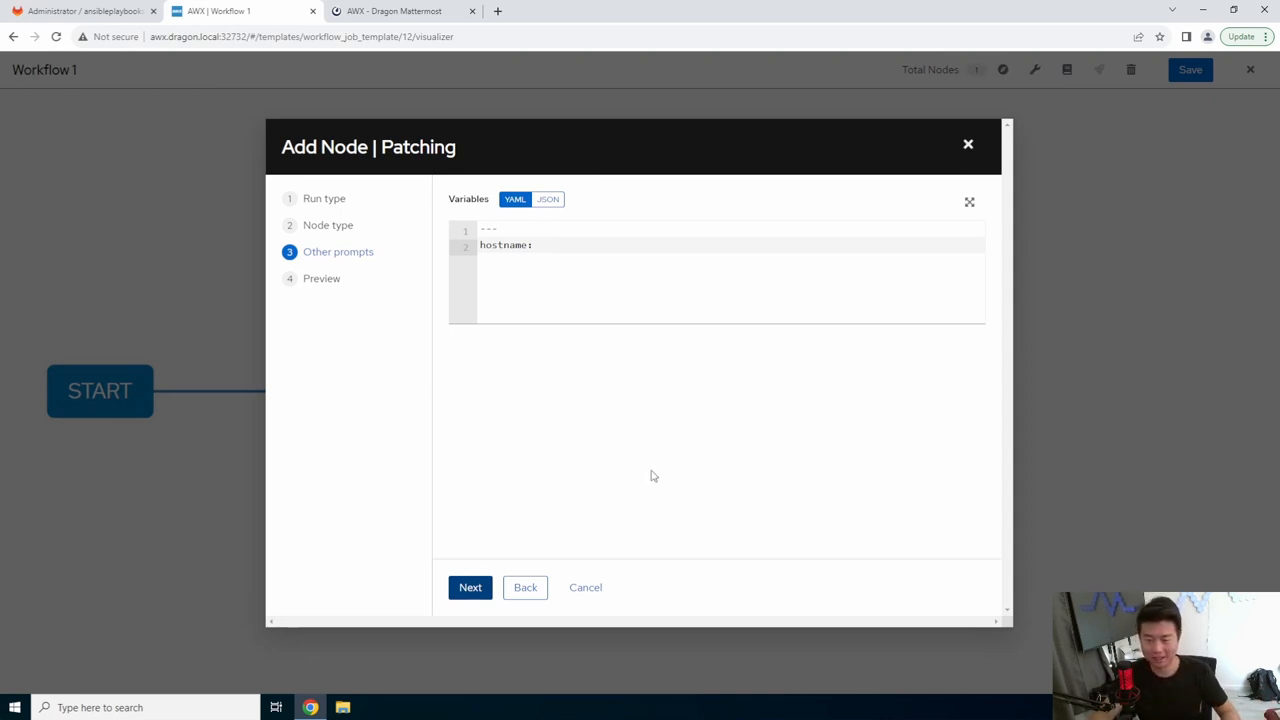
pyautogui.click(470, 588)
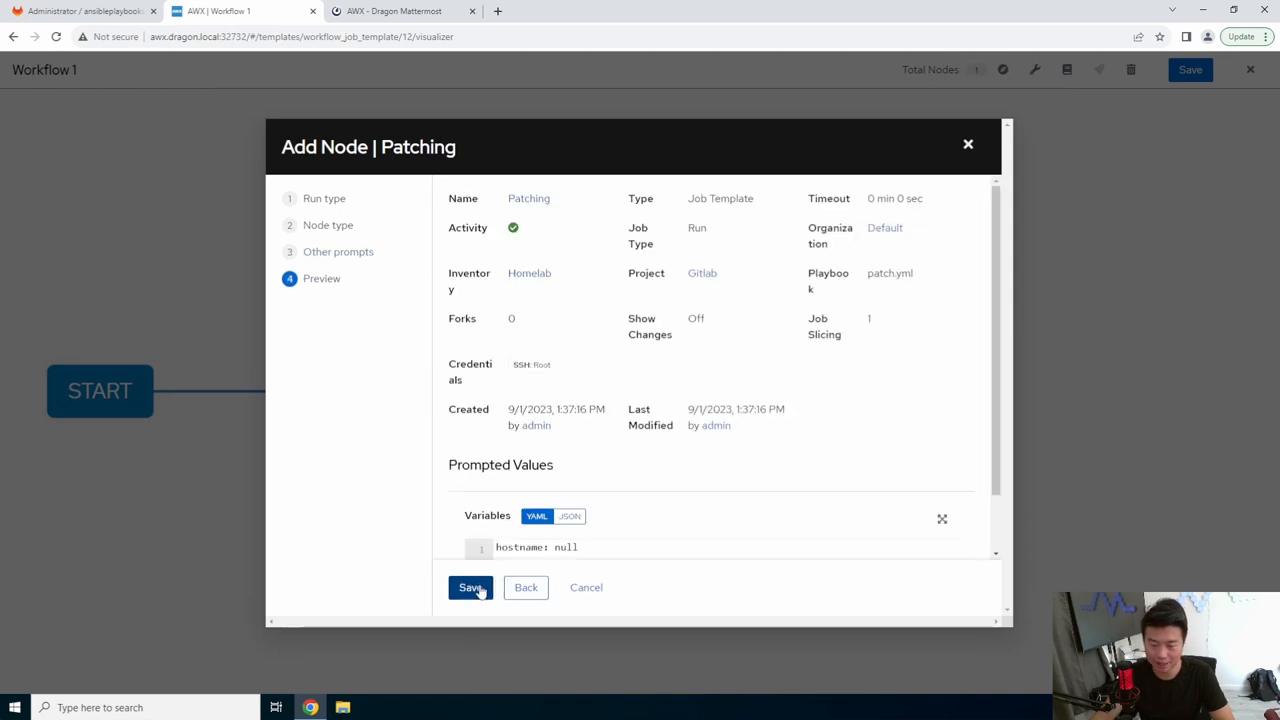
pyautogui.click(468, 588)
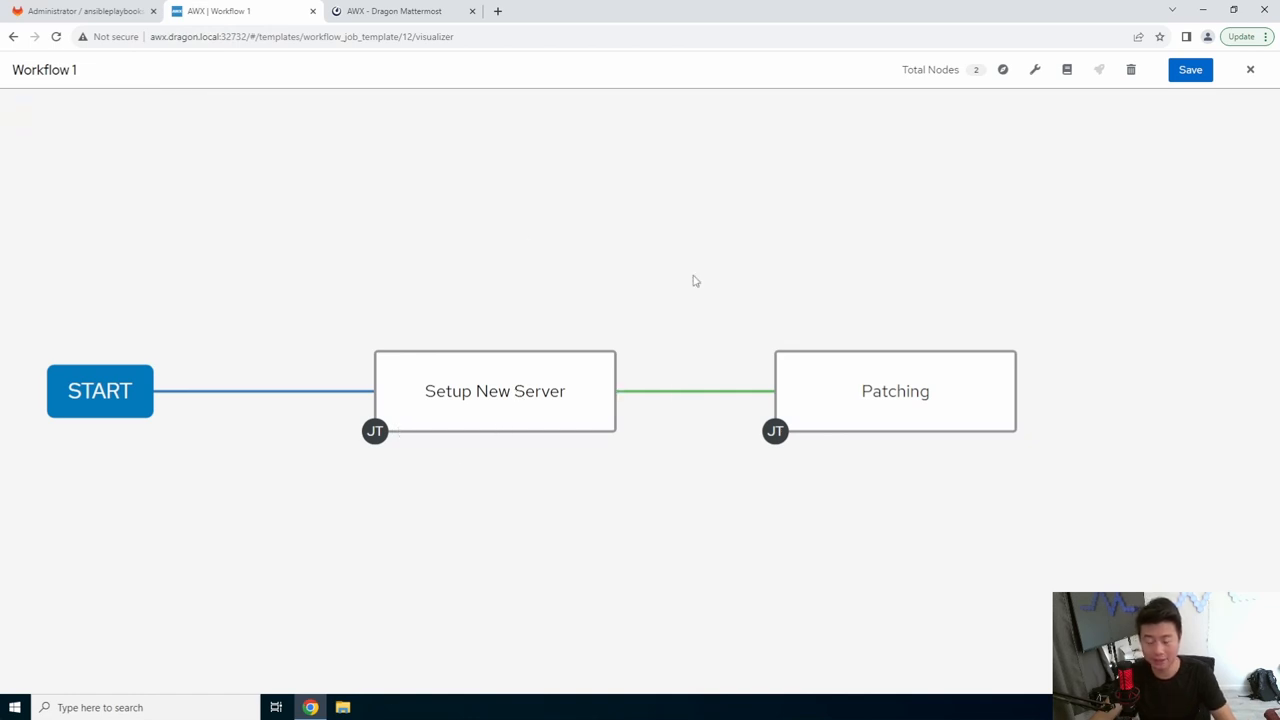
pyautogui.moveTo(1064, 444)
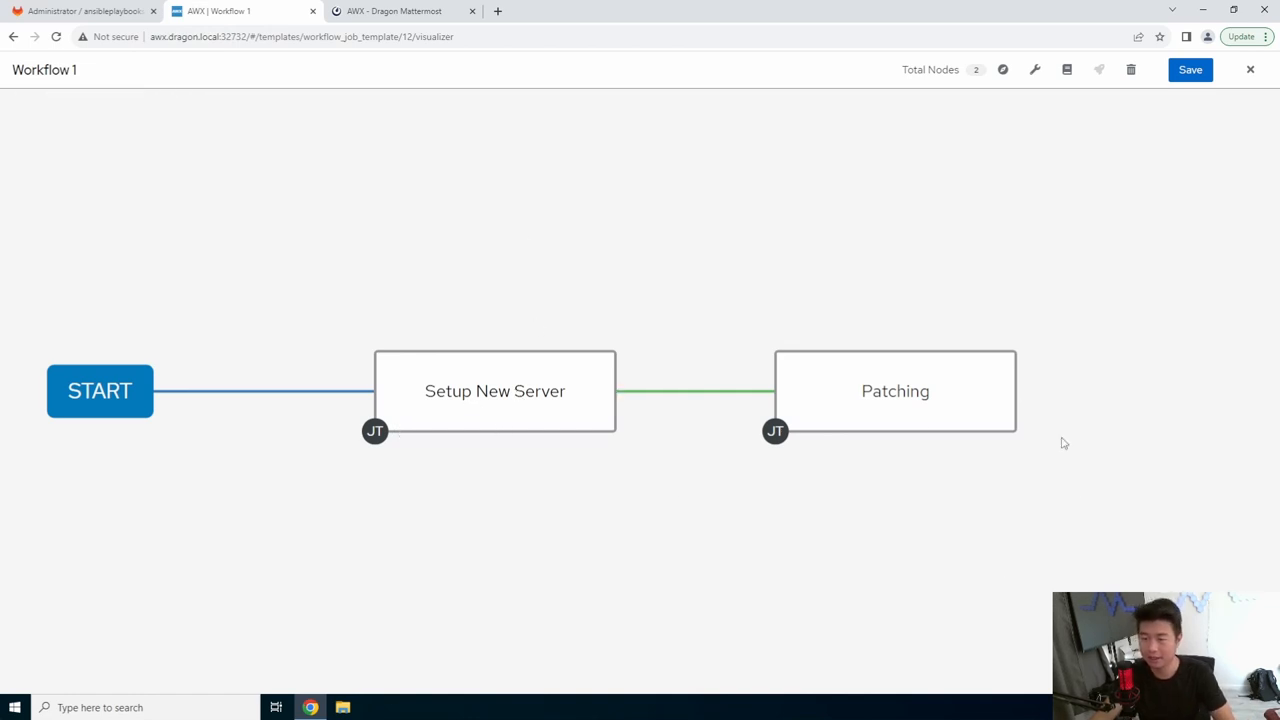
# - Save Workflow 1 and launch it with the hostname variable set to nextcloud
pyautogui.click(1248, 68)
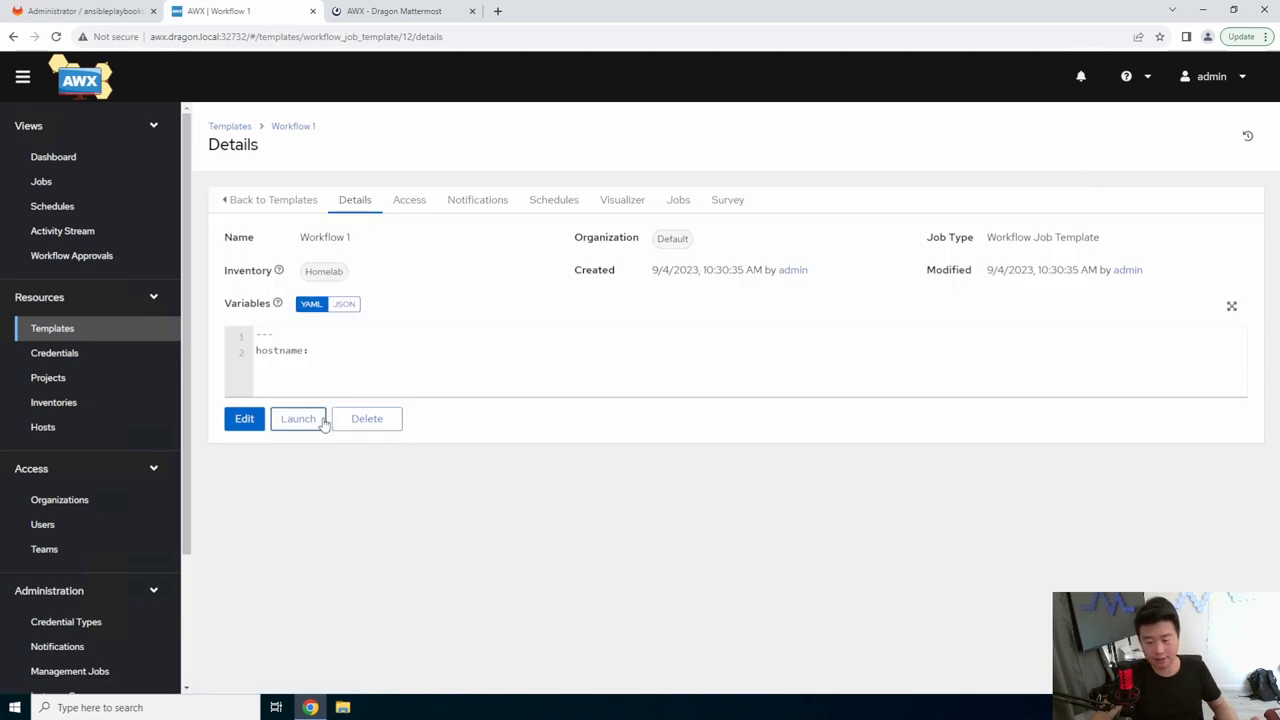
pyautogui.click(298, 418)
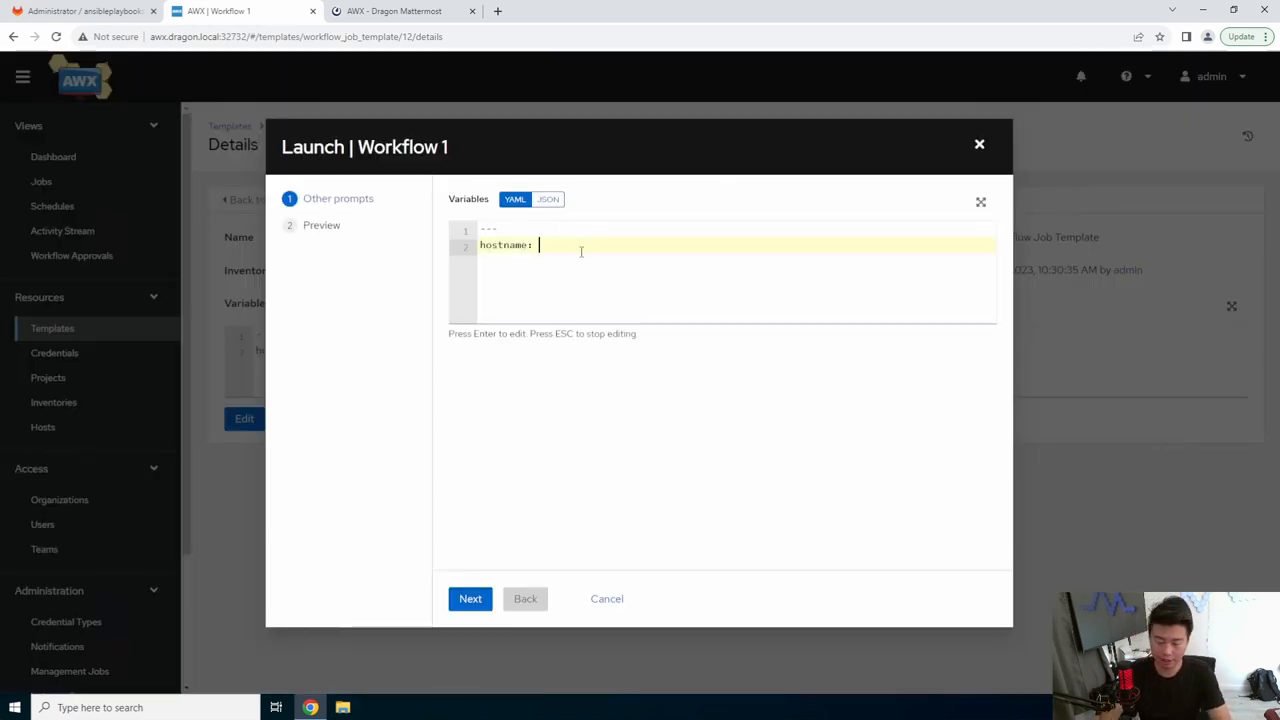
pyautogui.write('nextcloud')
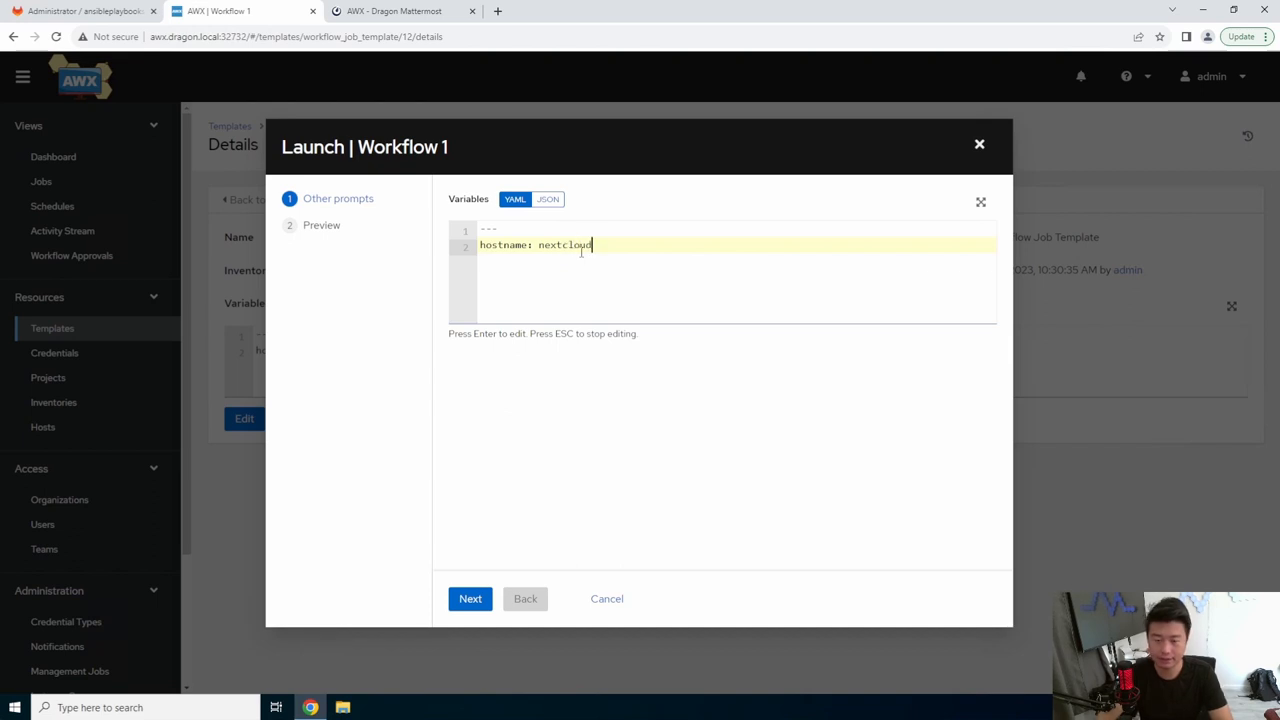
pyautogui.click(470, 598)
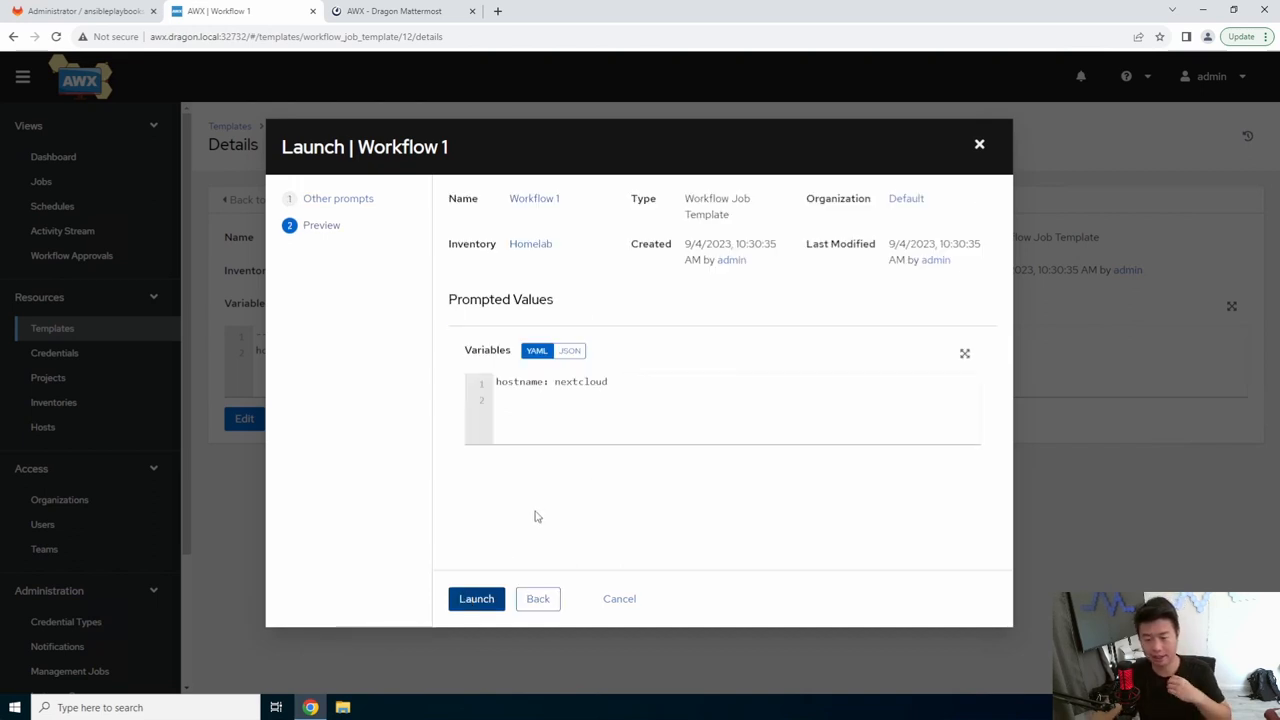
pyautogui.click(476, 598)
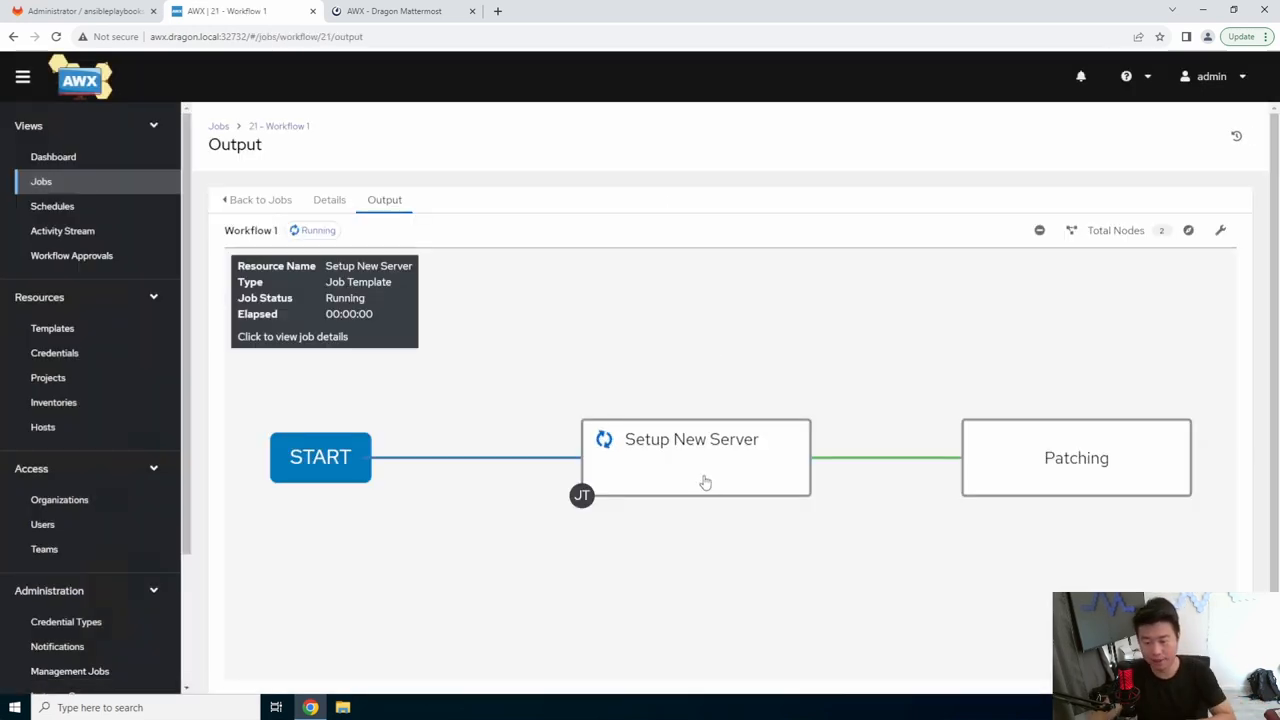
pyautogui.moveTo(674, 464)
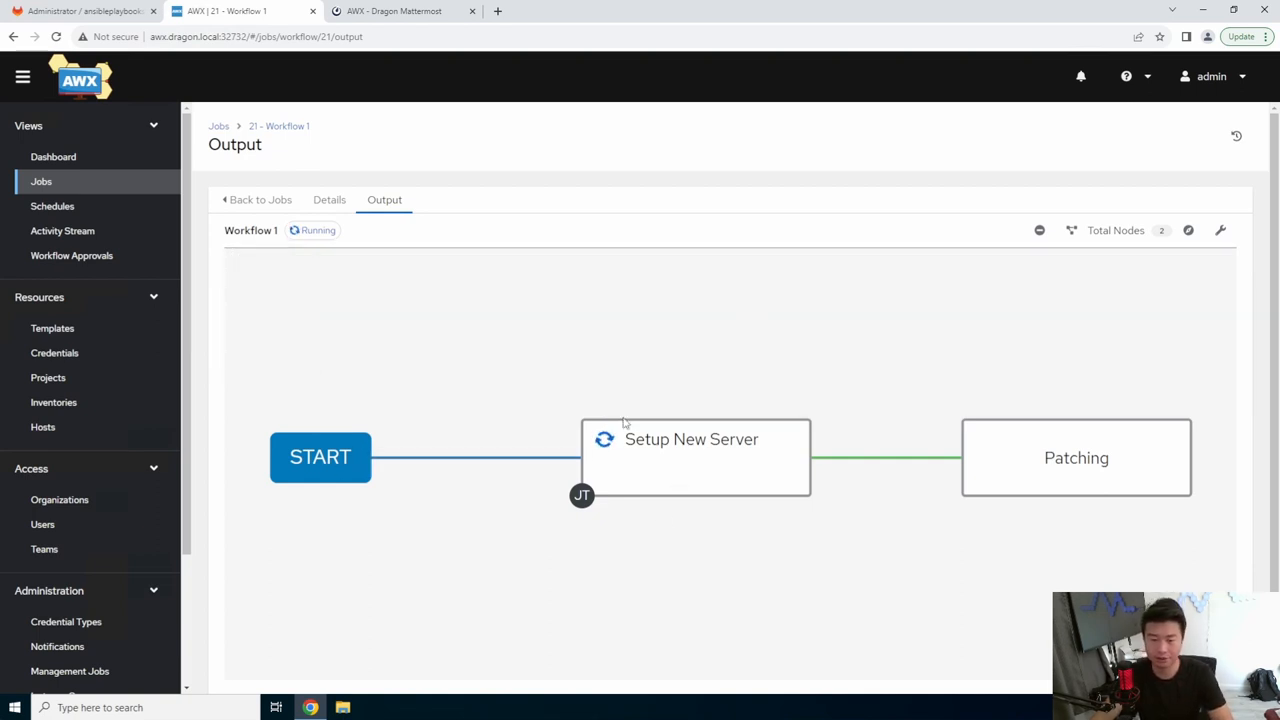
# - Check the running Setup New Server job's details, then return to the Jobs list
pyautogui.click(692, 440)
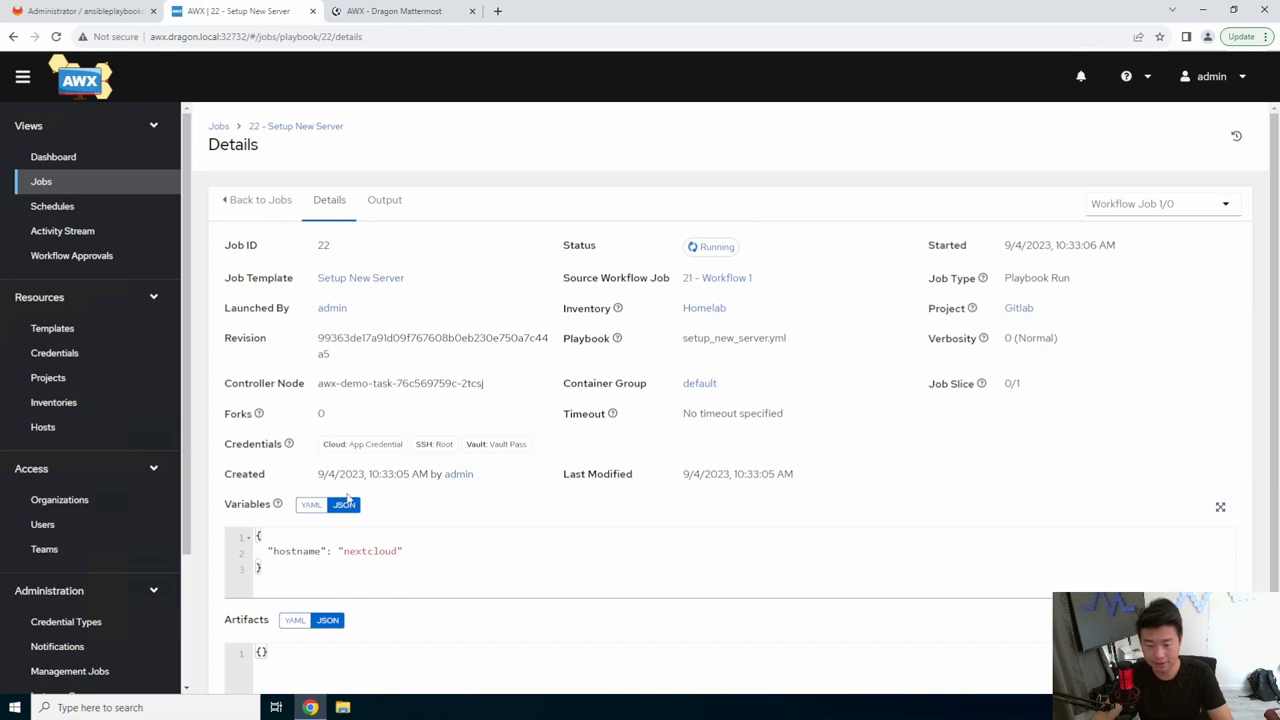
pyautogui.click(384, 200)
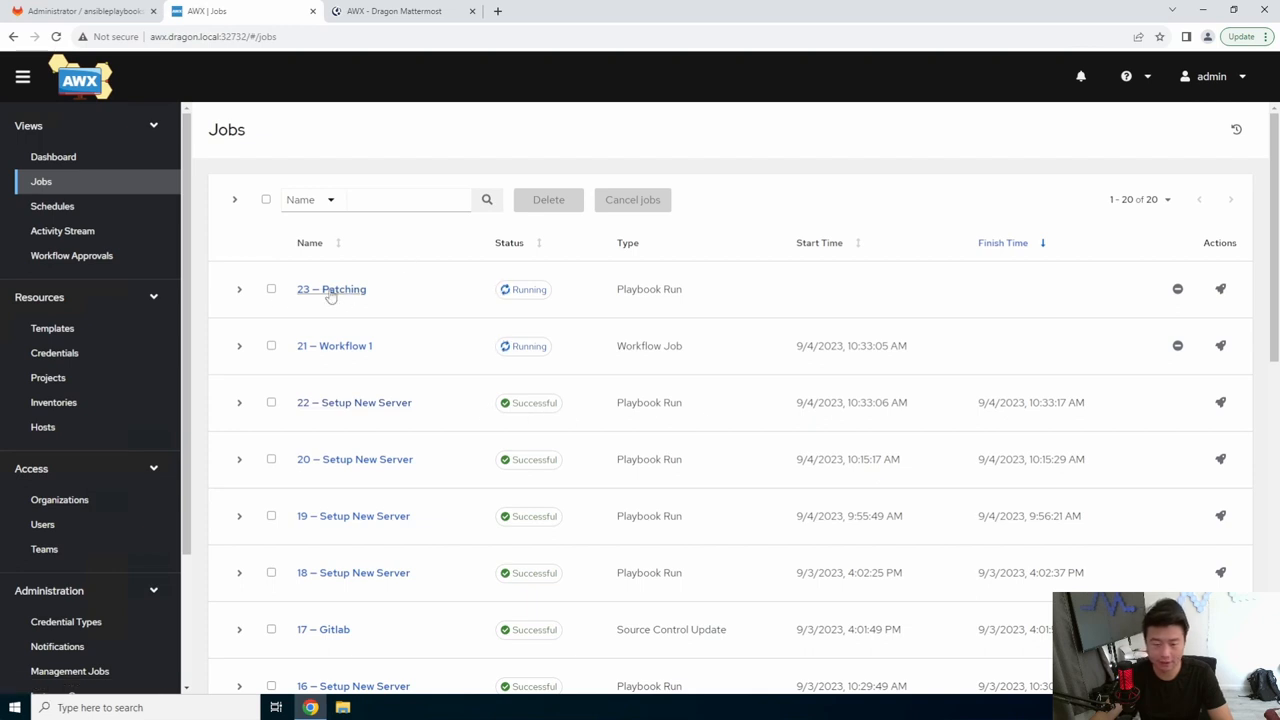
pyautogui.moveTo(352, 332)
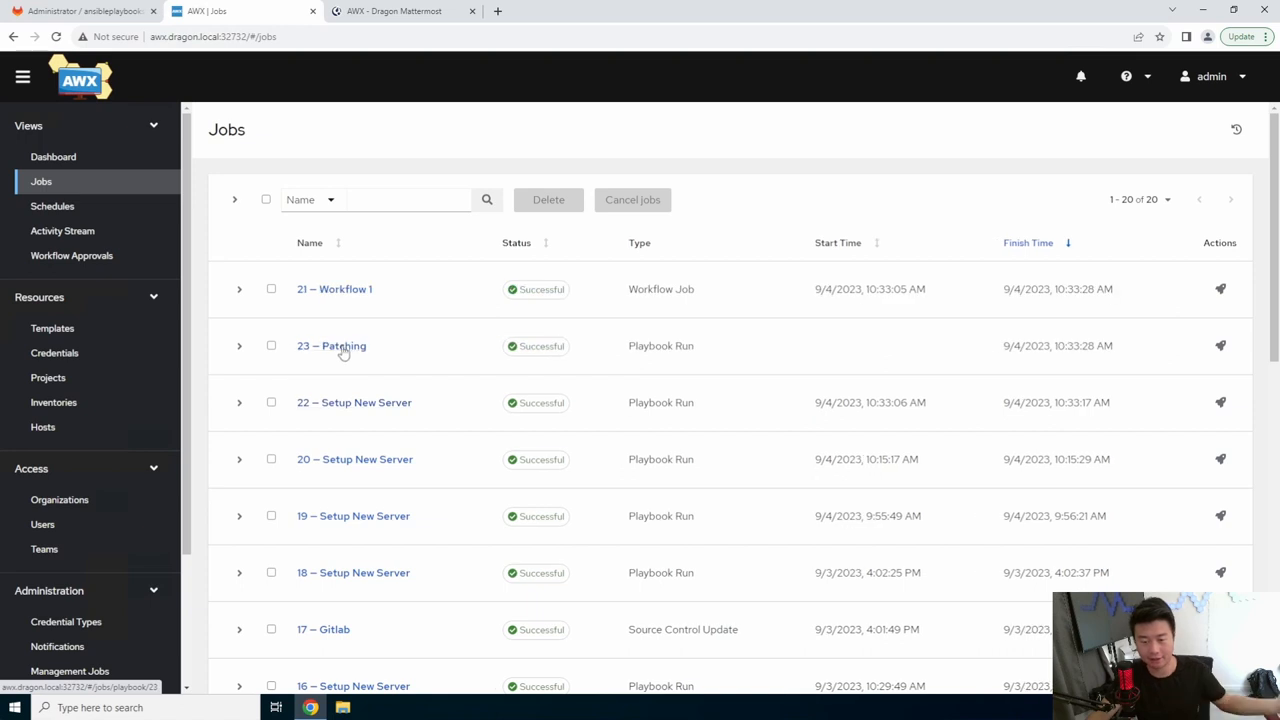
# - View the '21 — Workflow 1' run graph showing Setup New Server and Patching succeeded
pyautogui.click(334, 288)
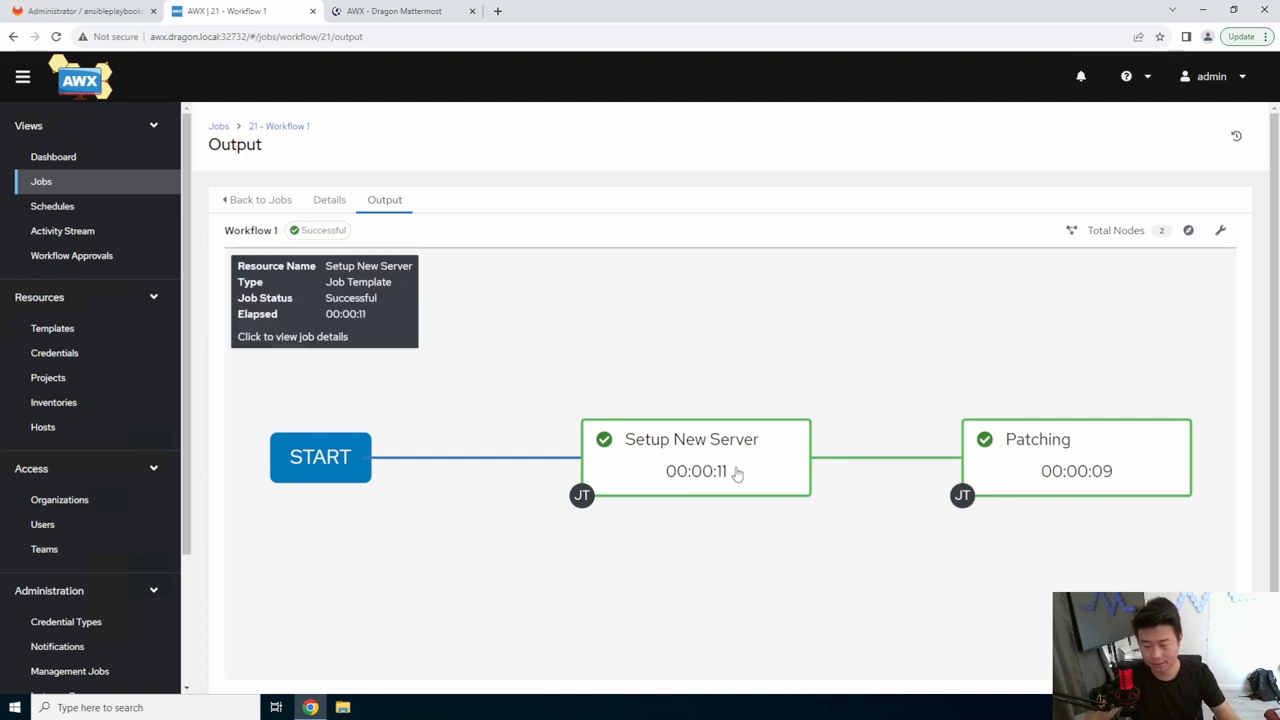
pyautogui.moveTo(736, 486)
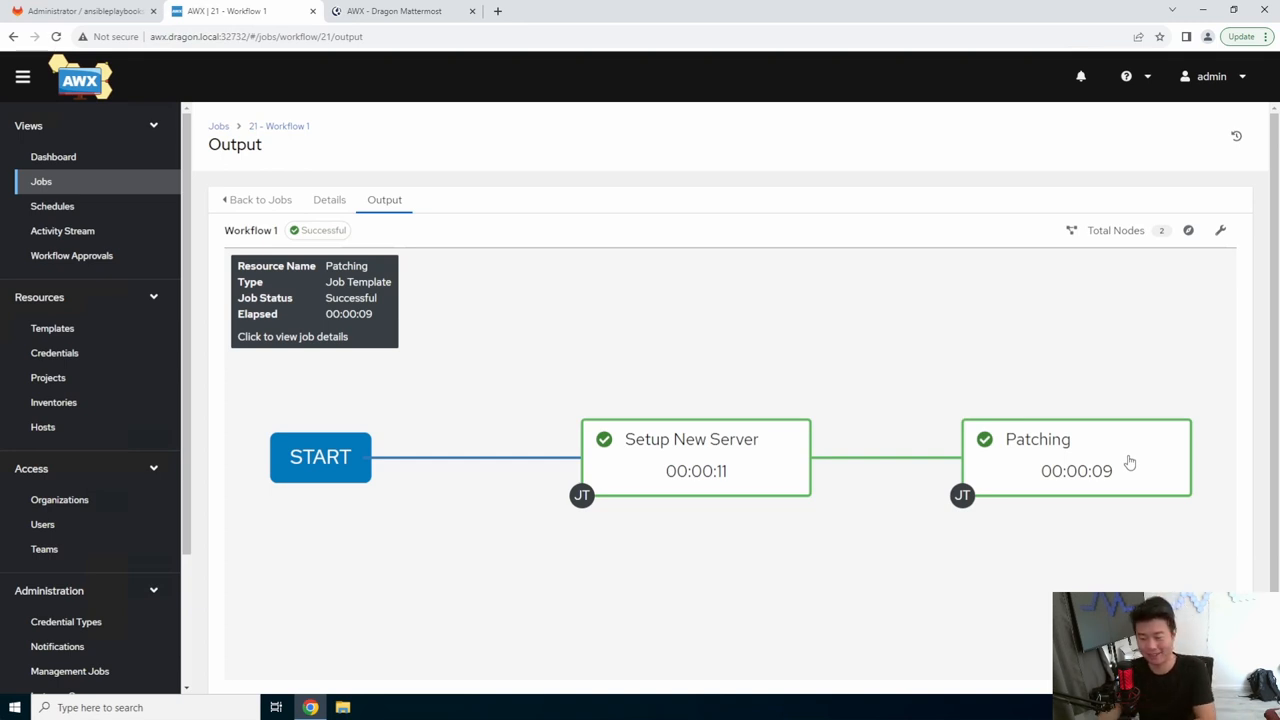
pyautogui.moveTo(1116, 540)
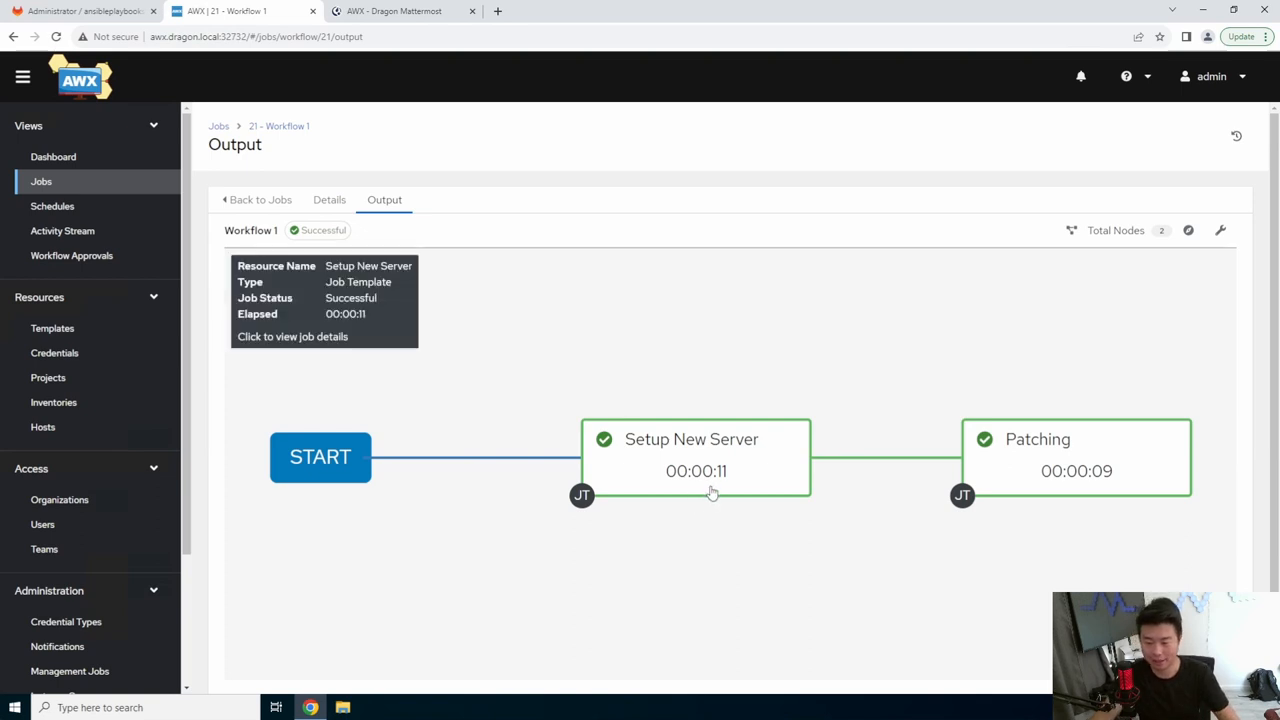
pyautogui.moveTo(714, 492)
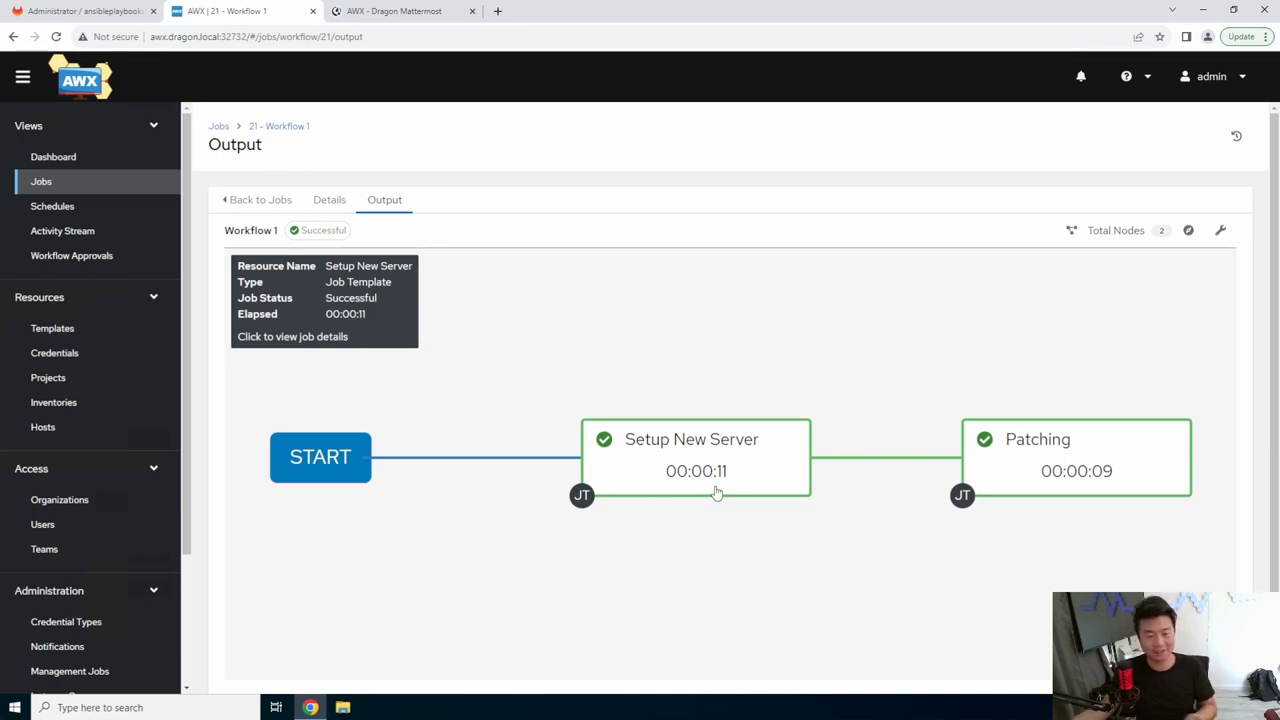
pyautogui.moveTo(872, 296)
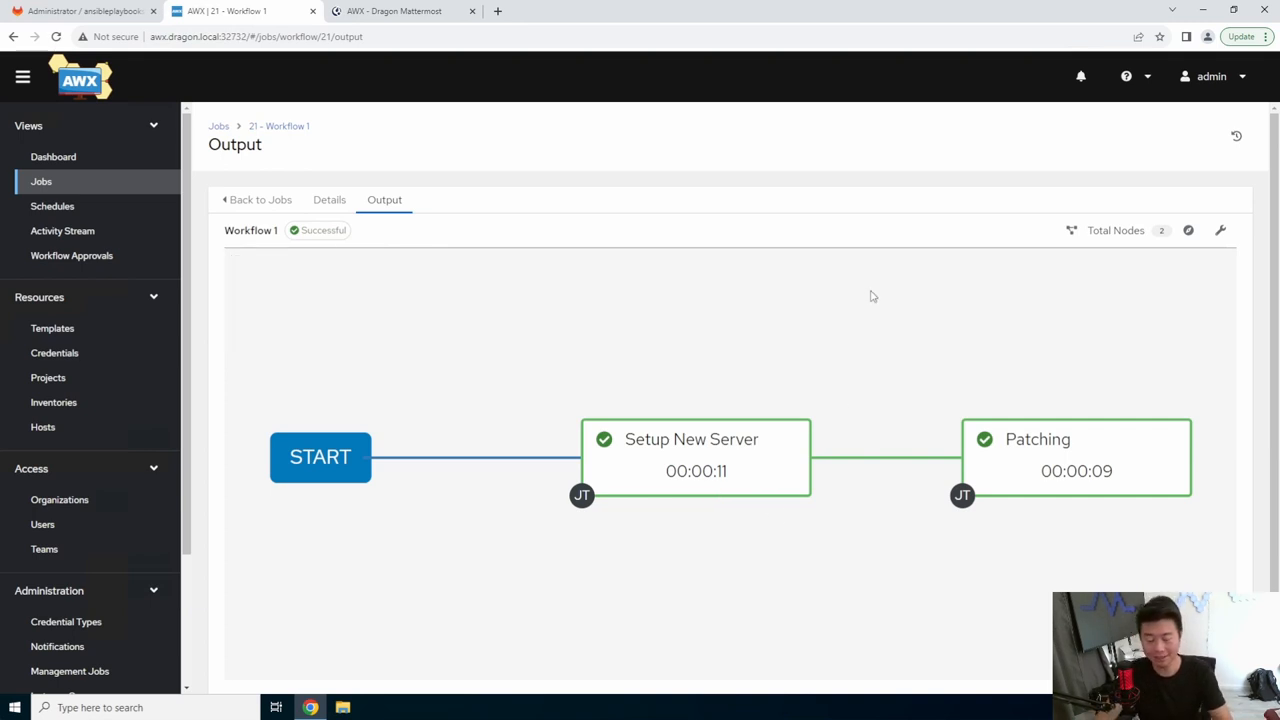